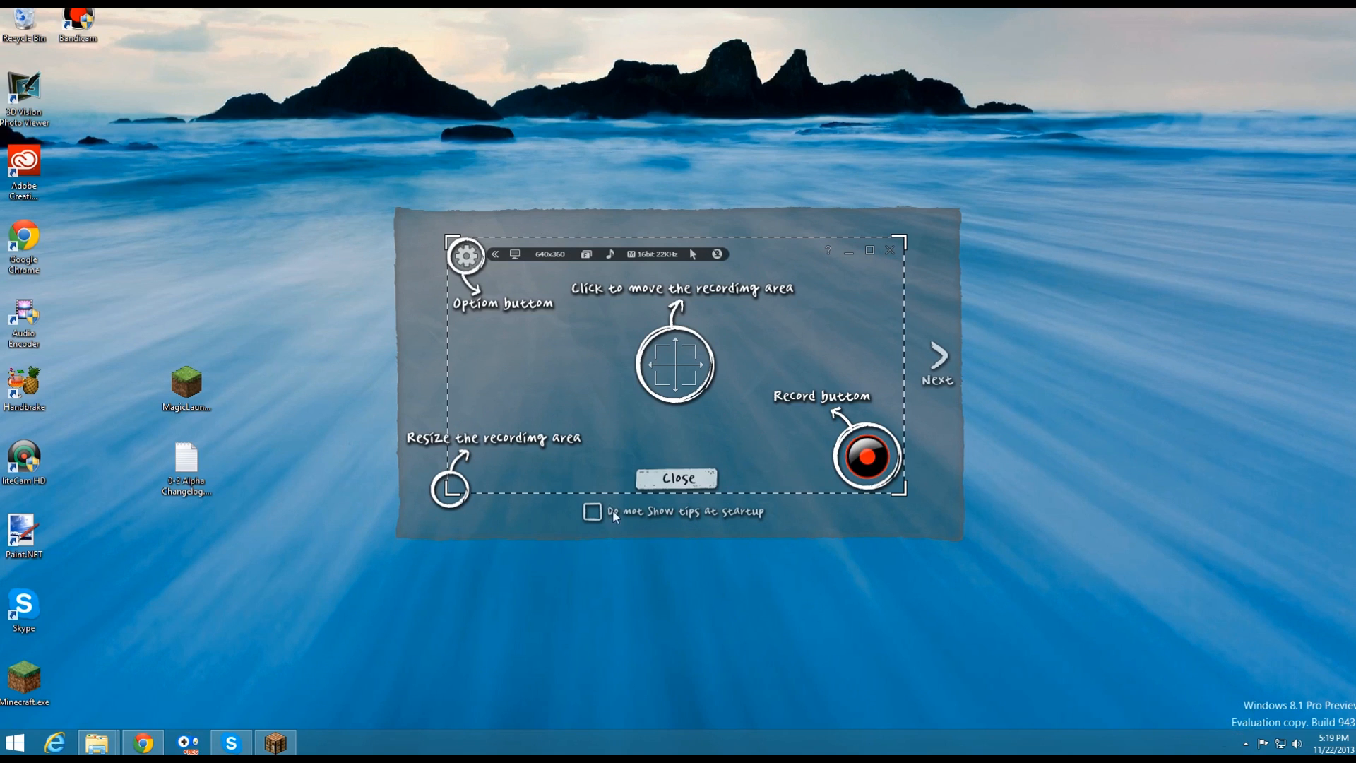
mouse_move(593, 391)
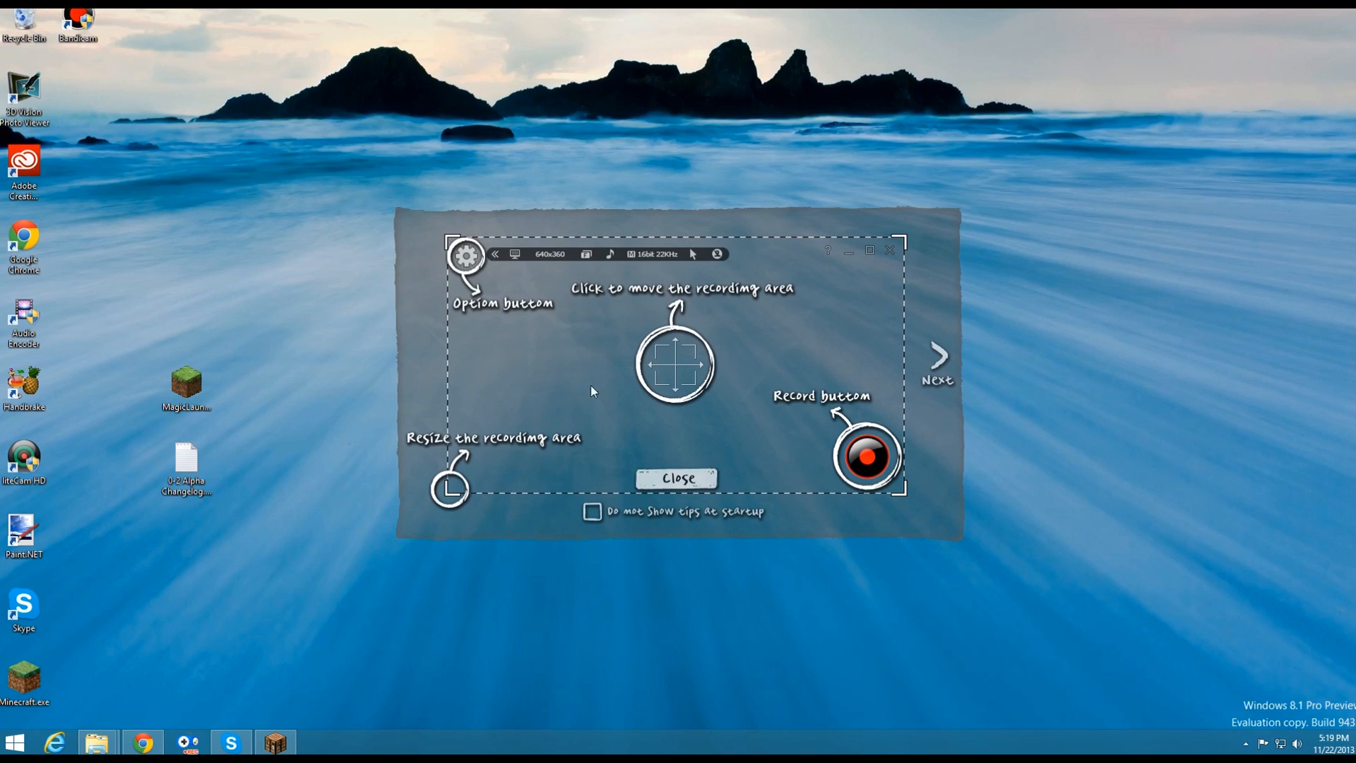
mouse_move(467, 234)
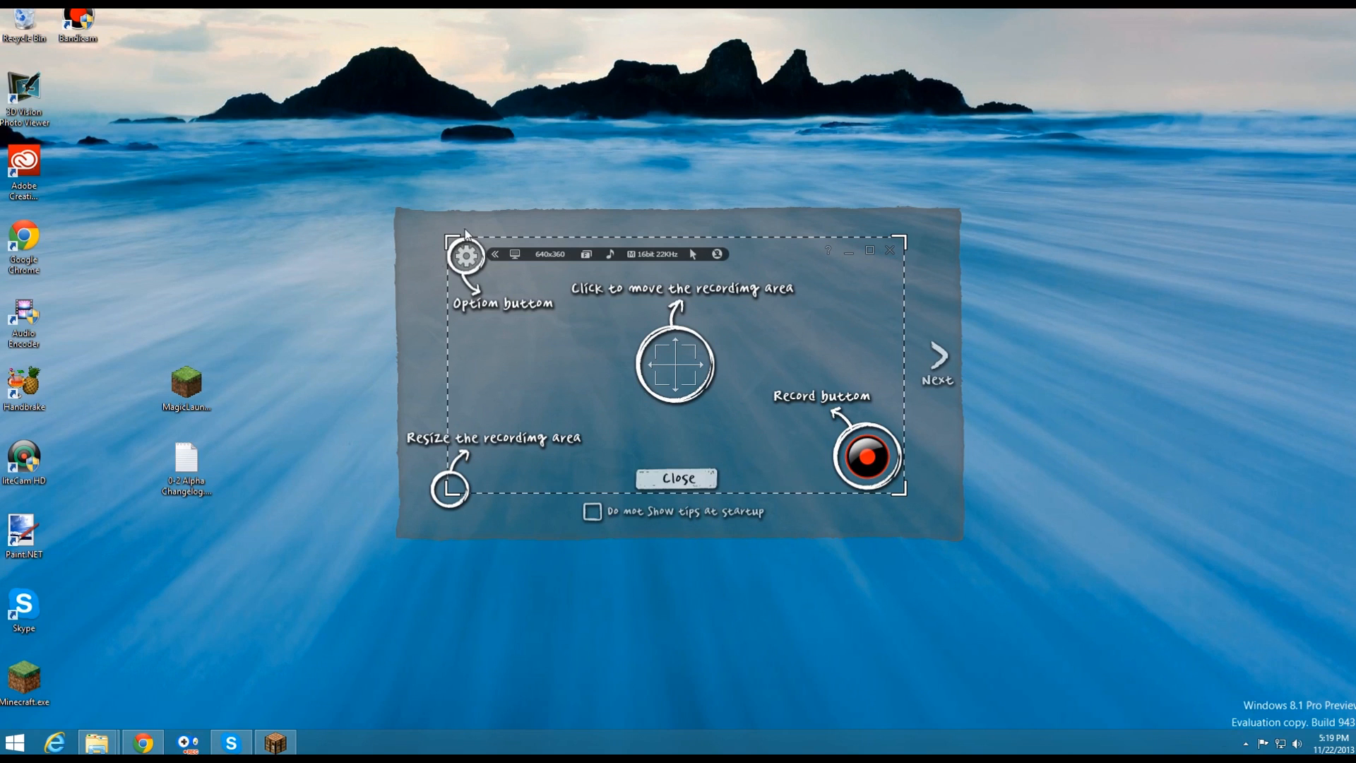
mouse_move(993, 269)
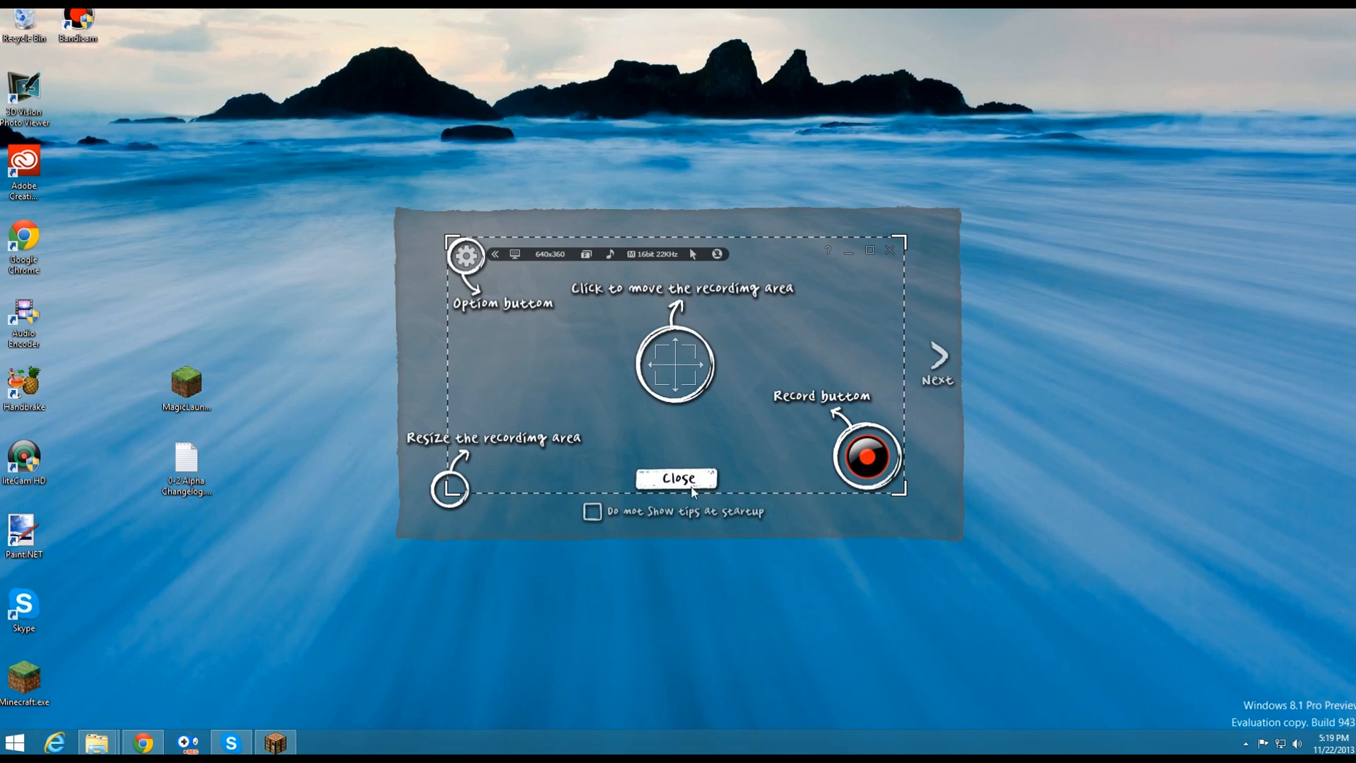
Dismiss the startup tips, review the game frame-rate limit options, then switch to screen-area recording.
click(677, 479)
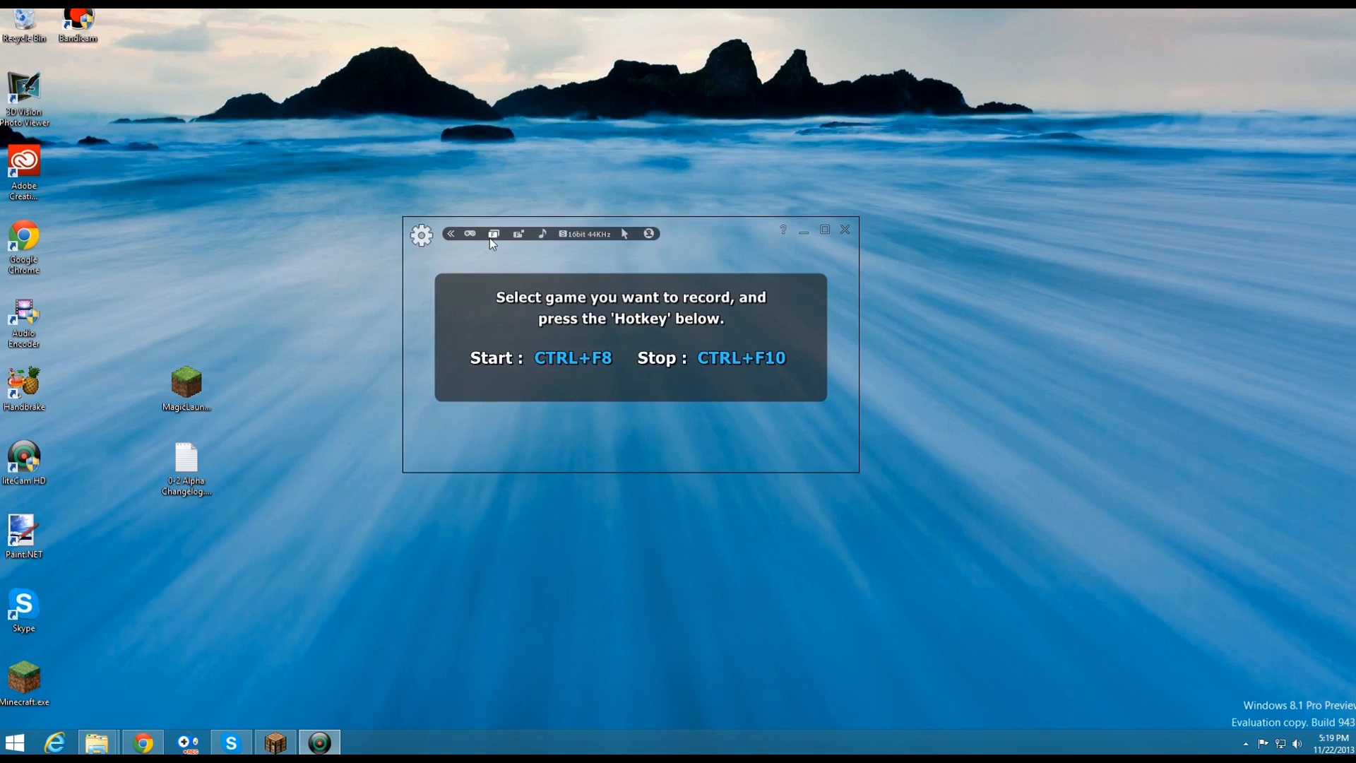
click(493, 234)
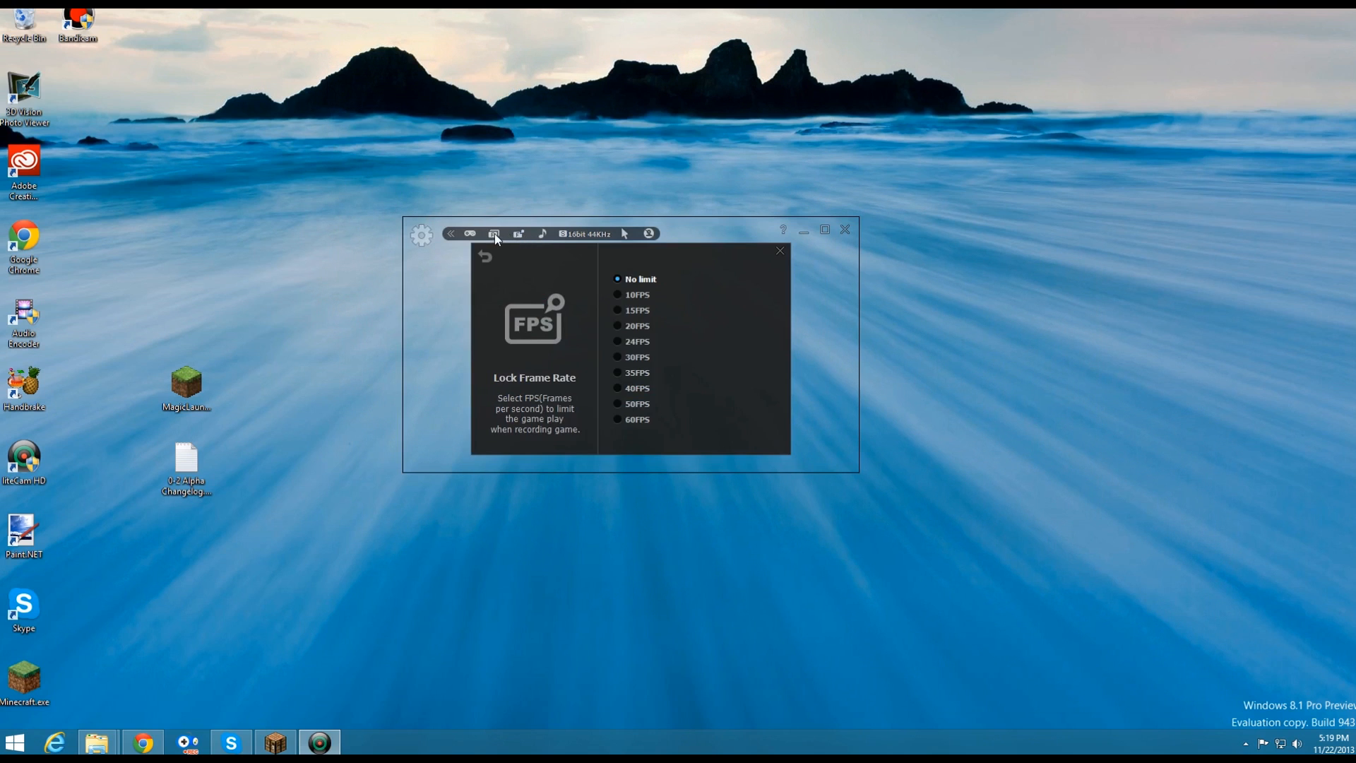
mouse_move(489, 256)
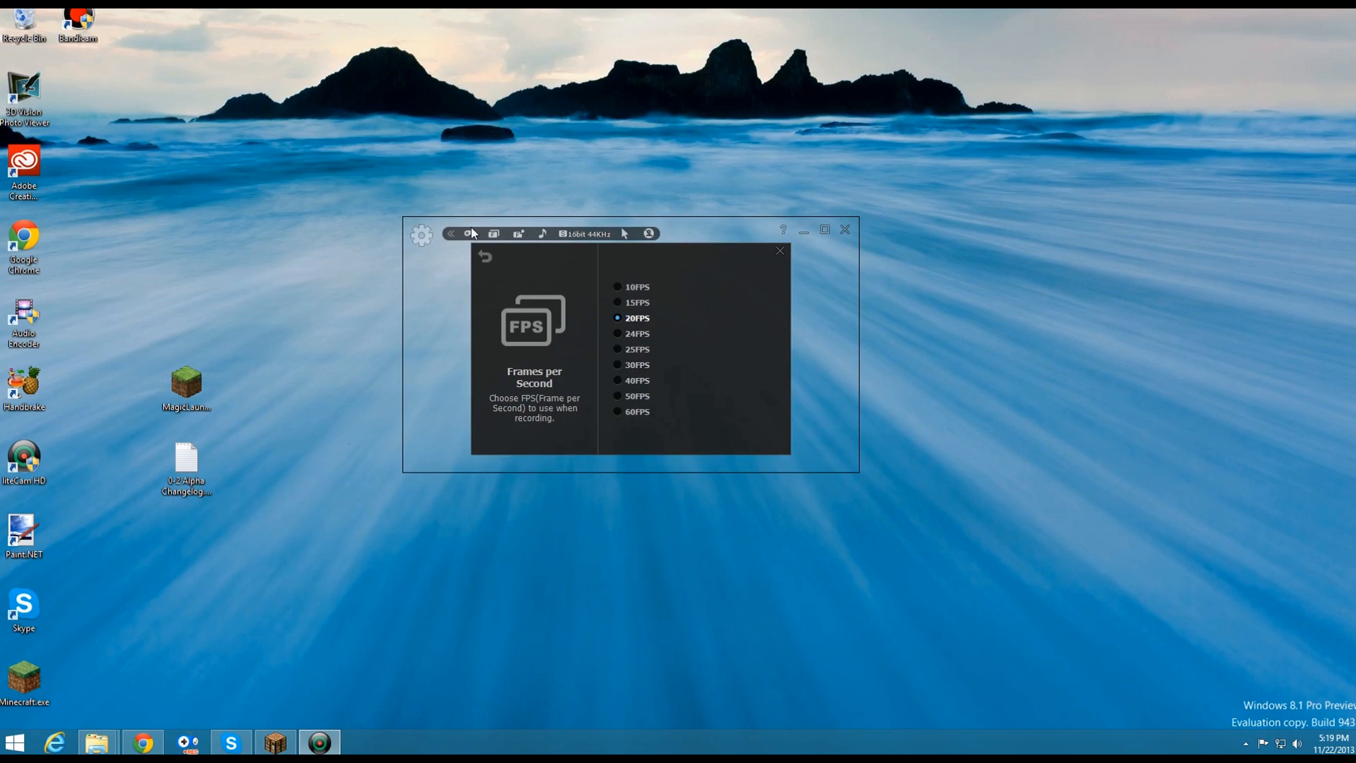
click(471, 234)
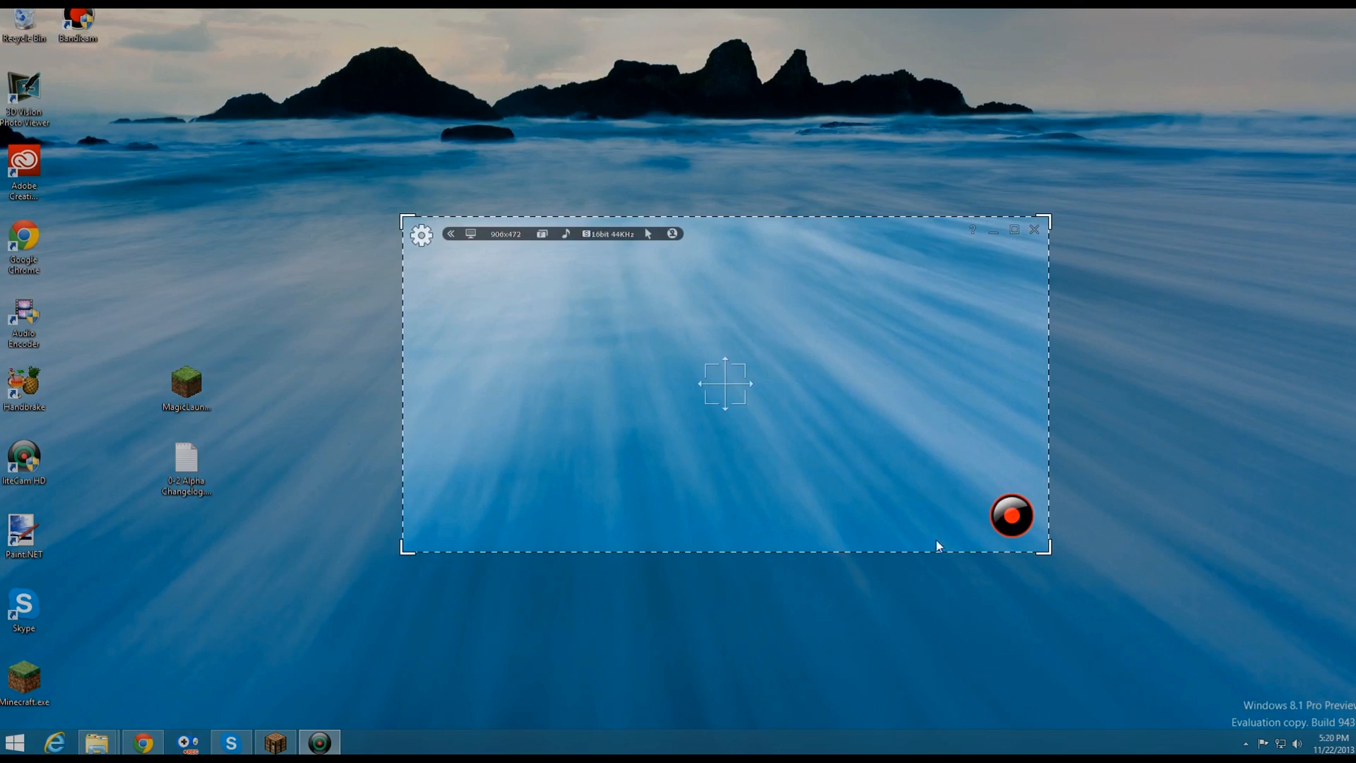
Drag the recording frame's edge to narrow the capture area to 746×474.
drag(1047, 550, 899, 532)
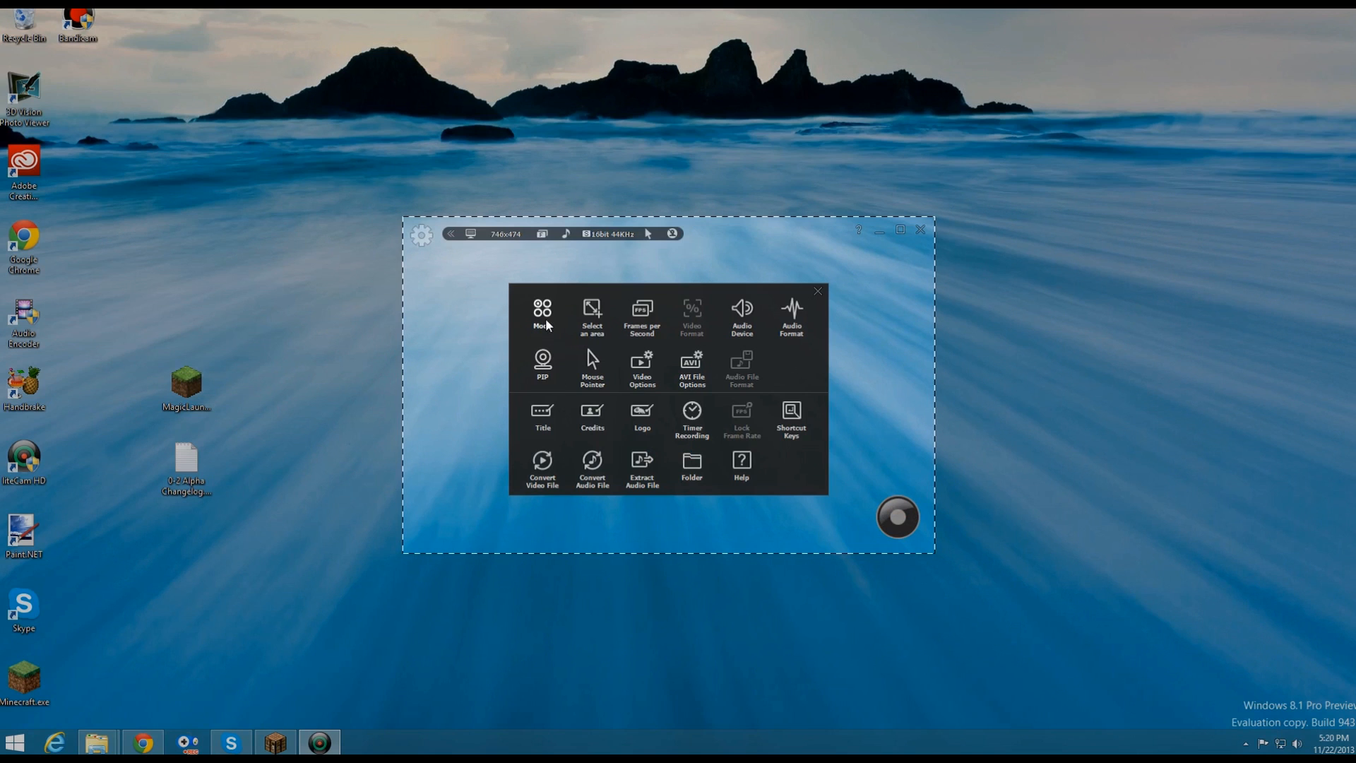
click(542, 314)
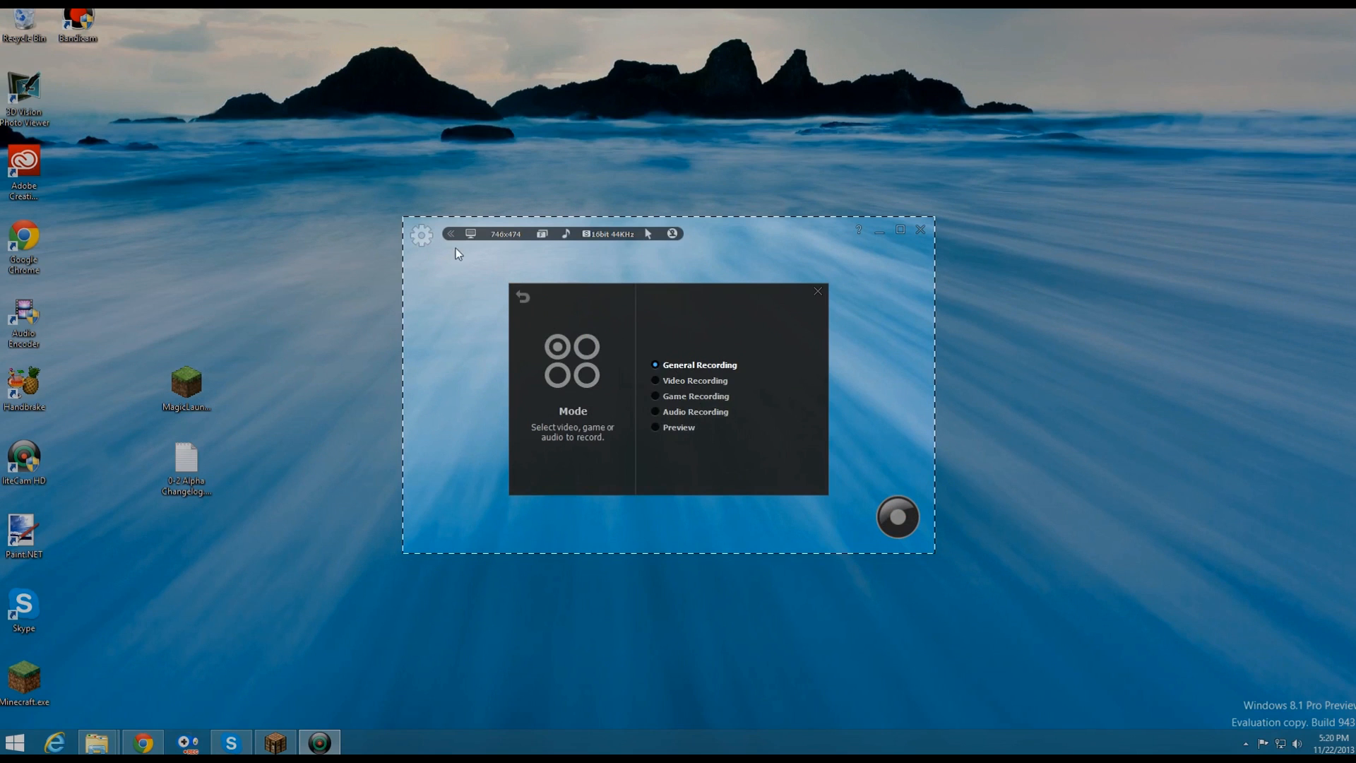
mouse_move(536, 305)
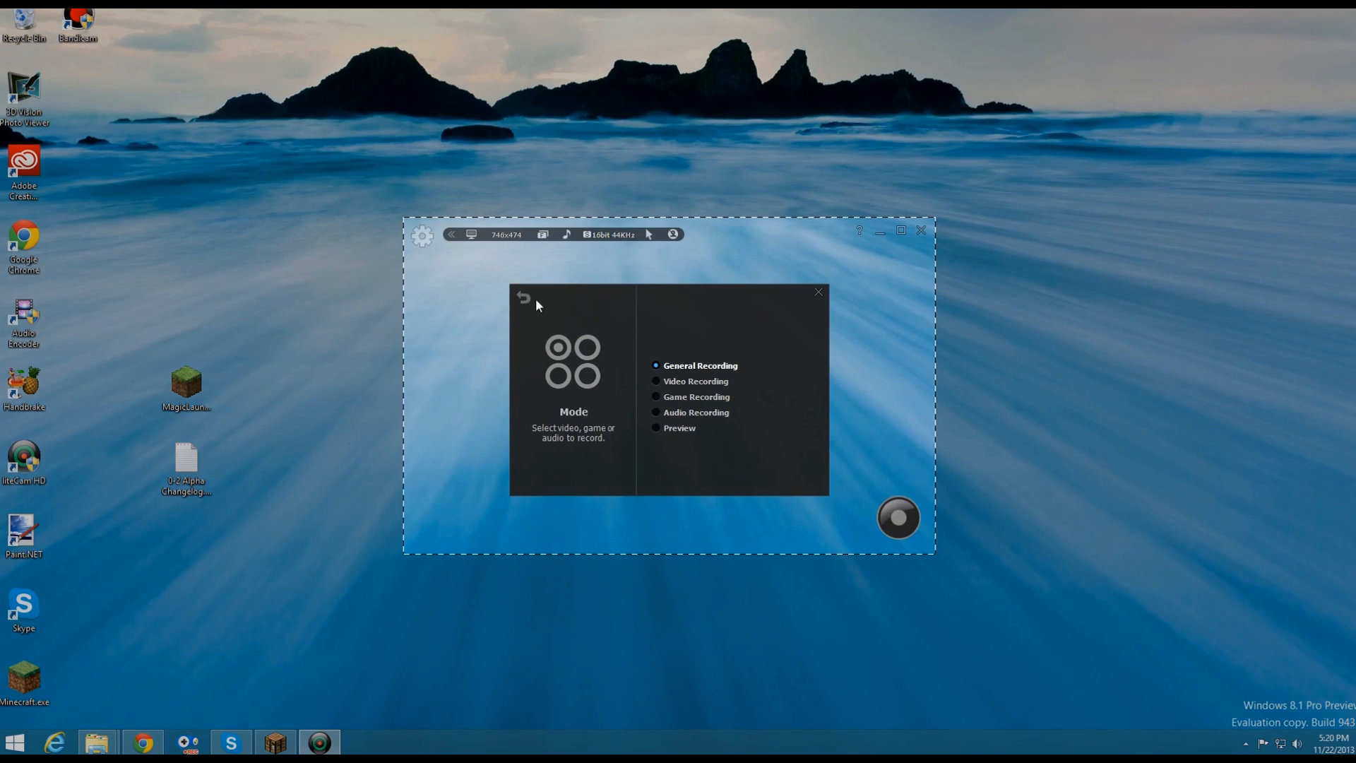
click(522, 297)
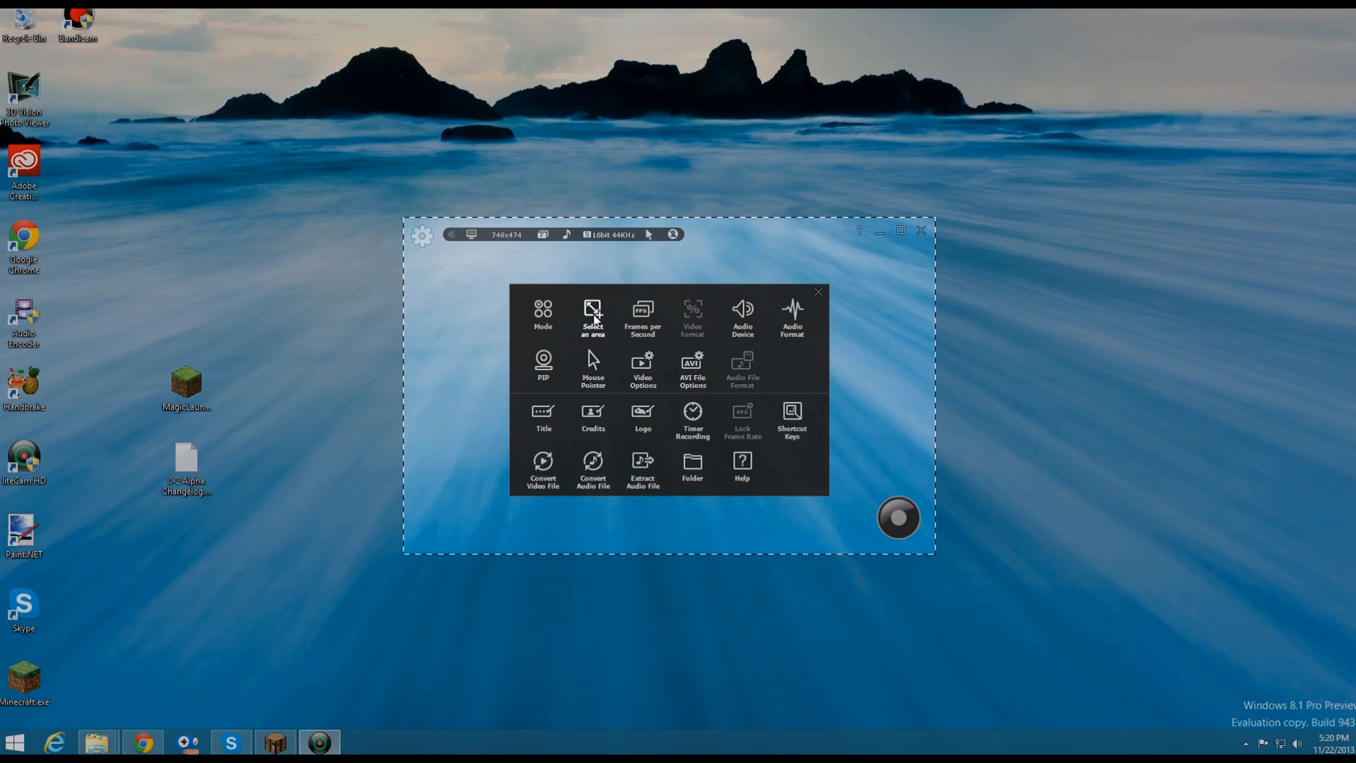
click(593, 315)
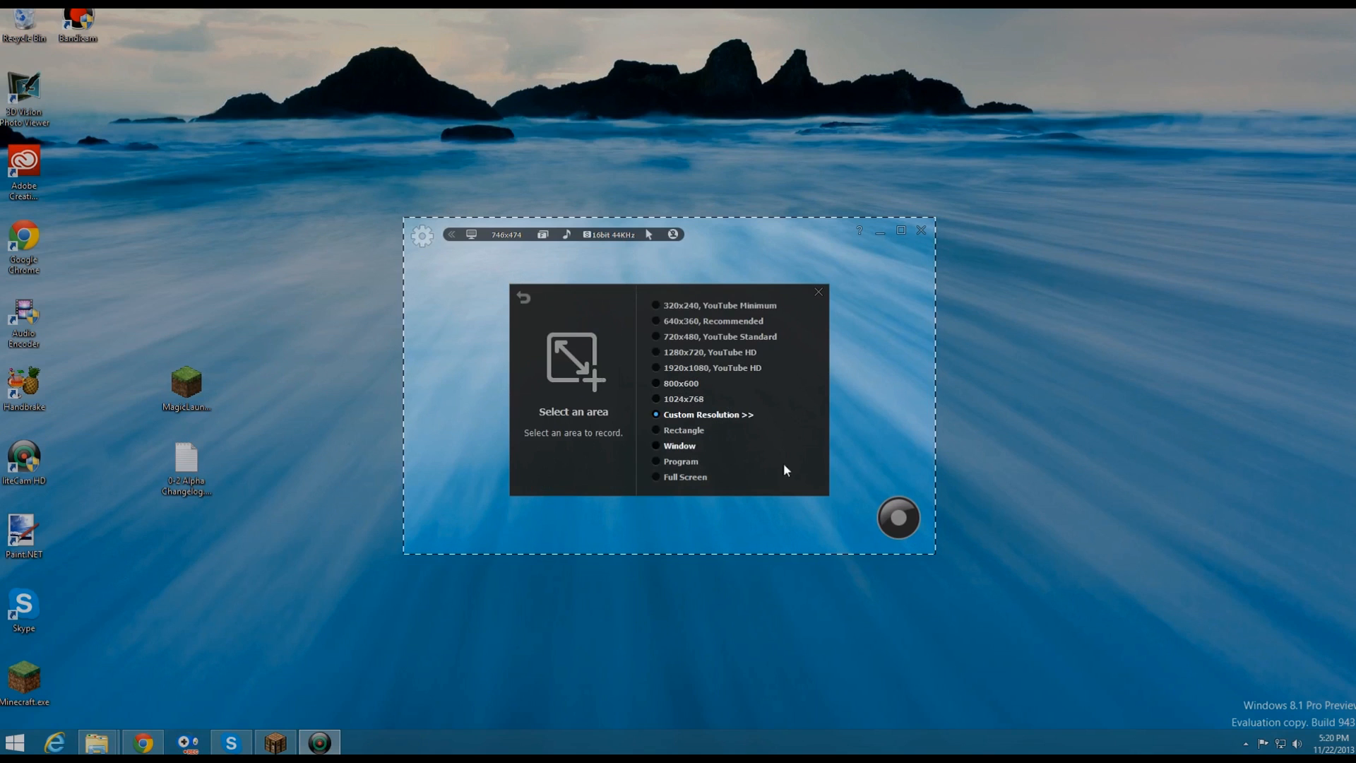
mouse_move(701, 382)
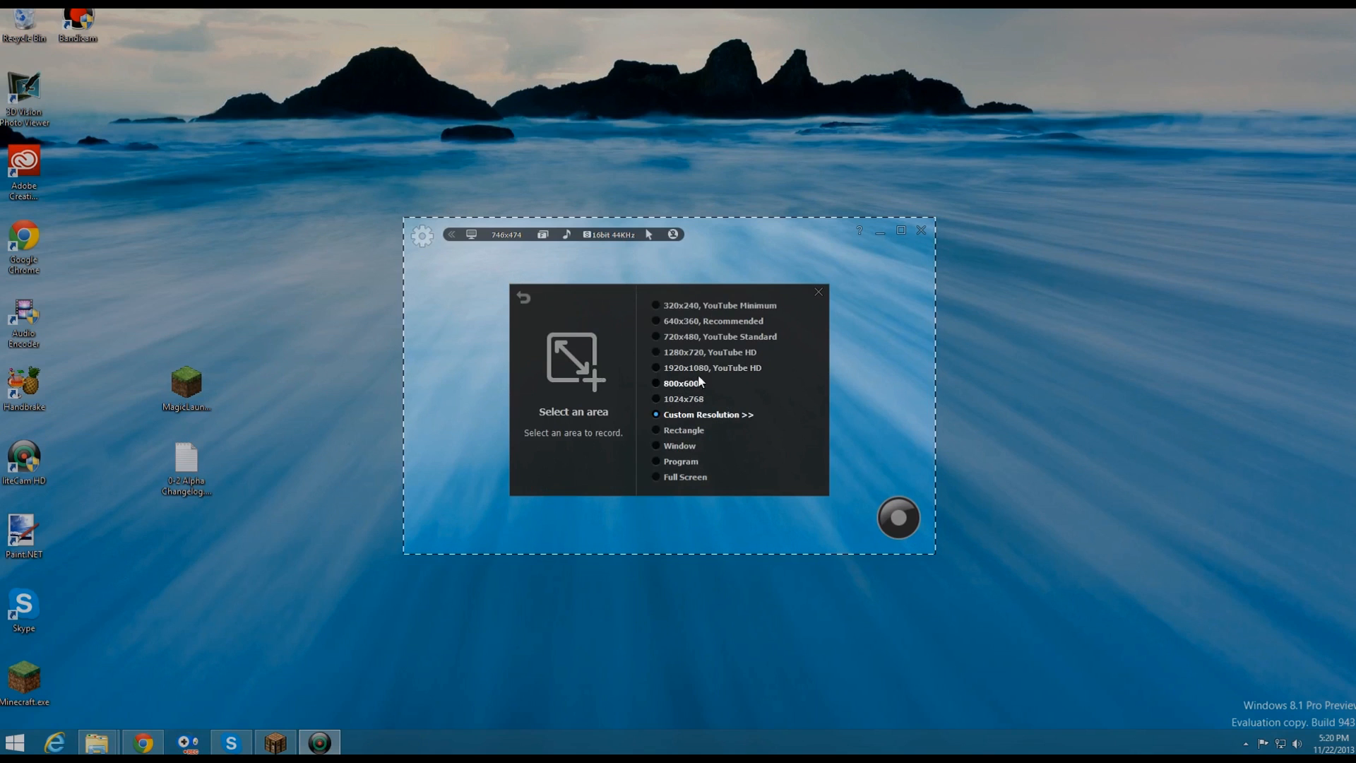
click(521, 297)
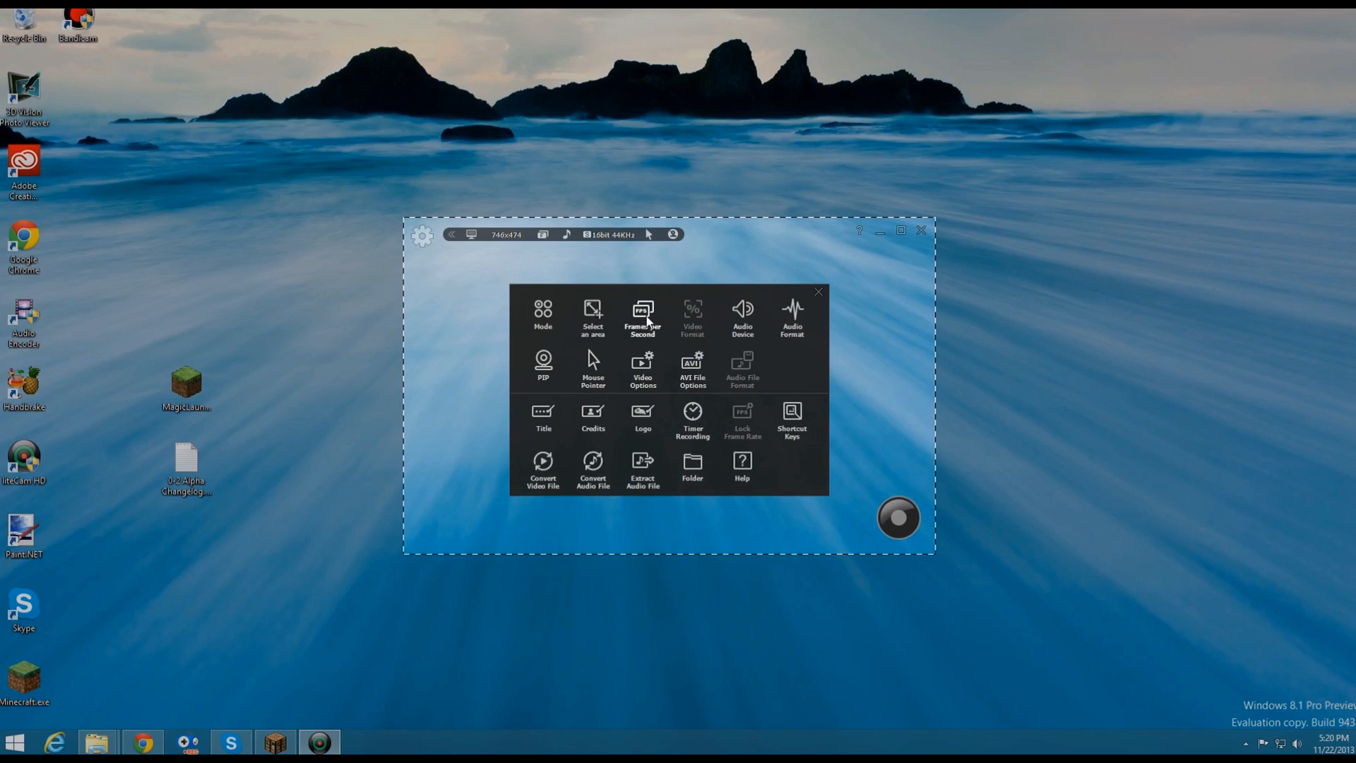
click(817, 291)
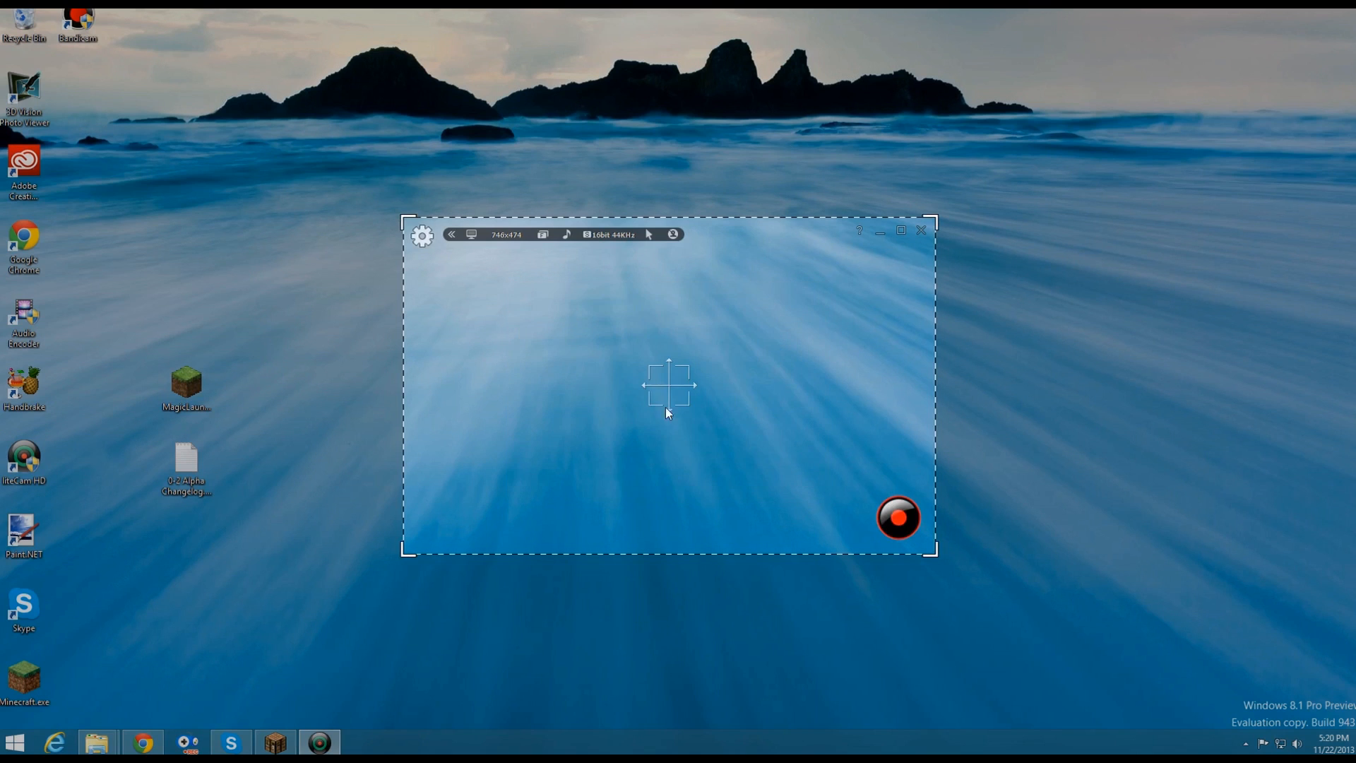
click(422, 235)
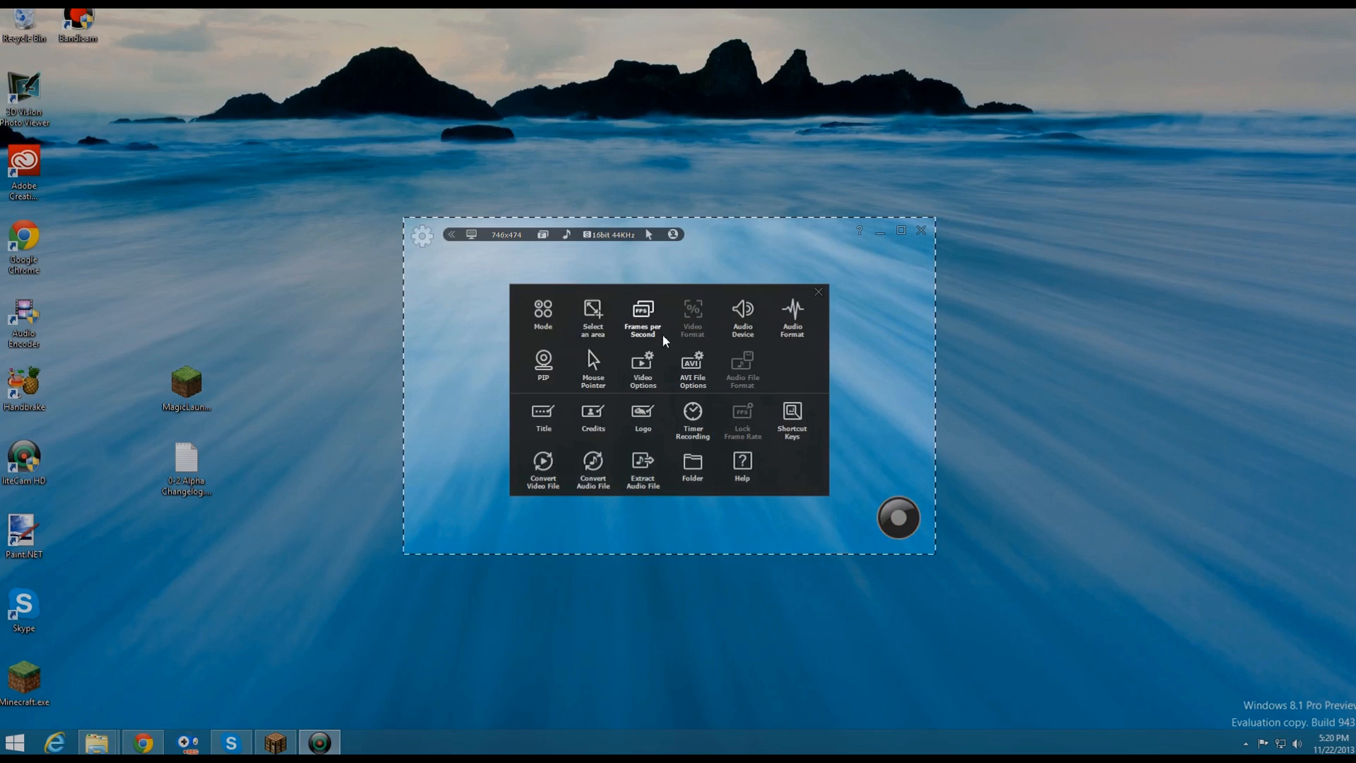
Tick Microphone input alongside computer sound, and leave the audio format at stereo 16-bit 44 kHz.
click(742, 316)
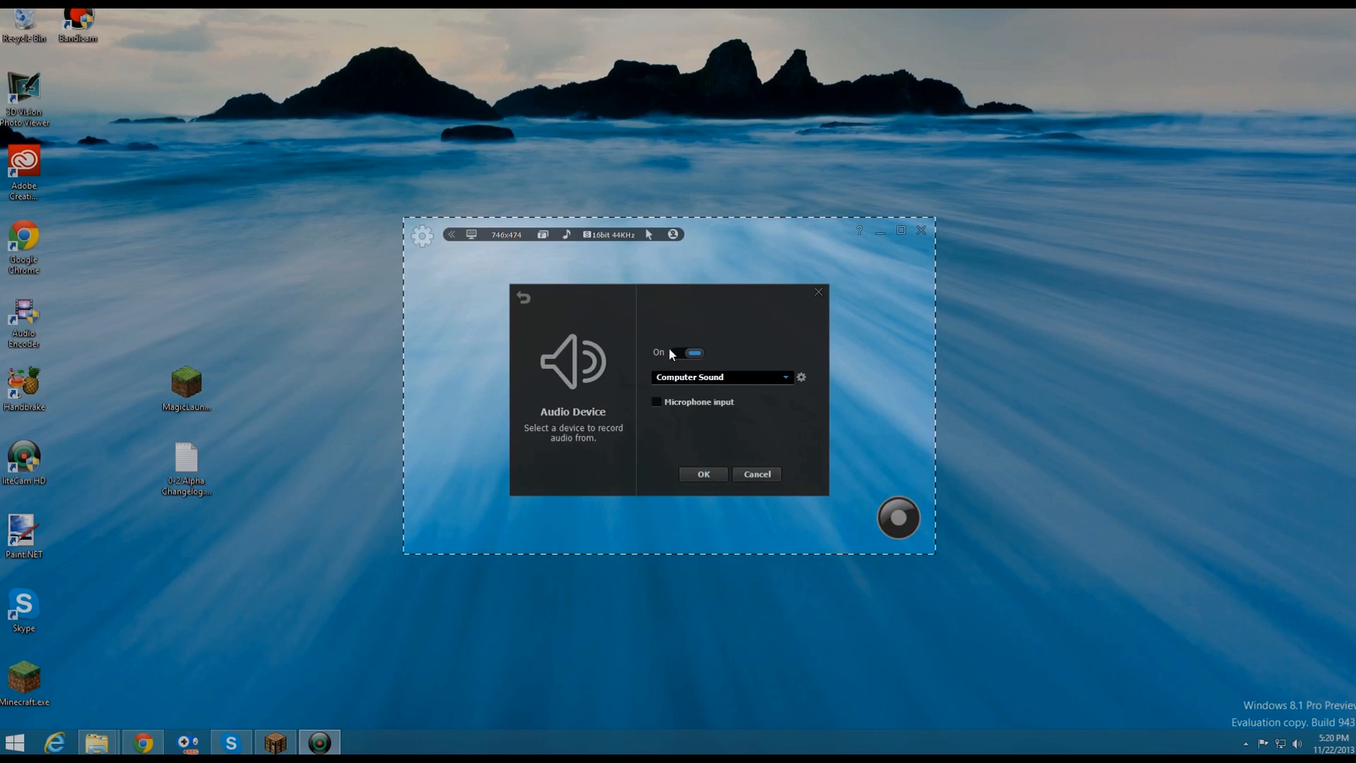
click(656, 401)
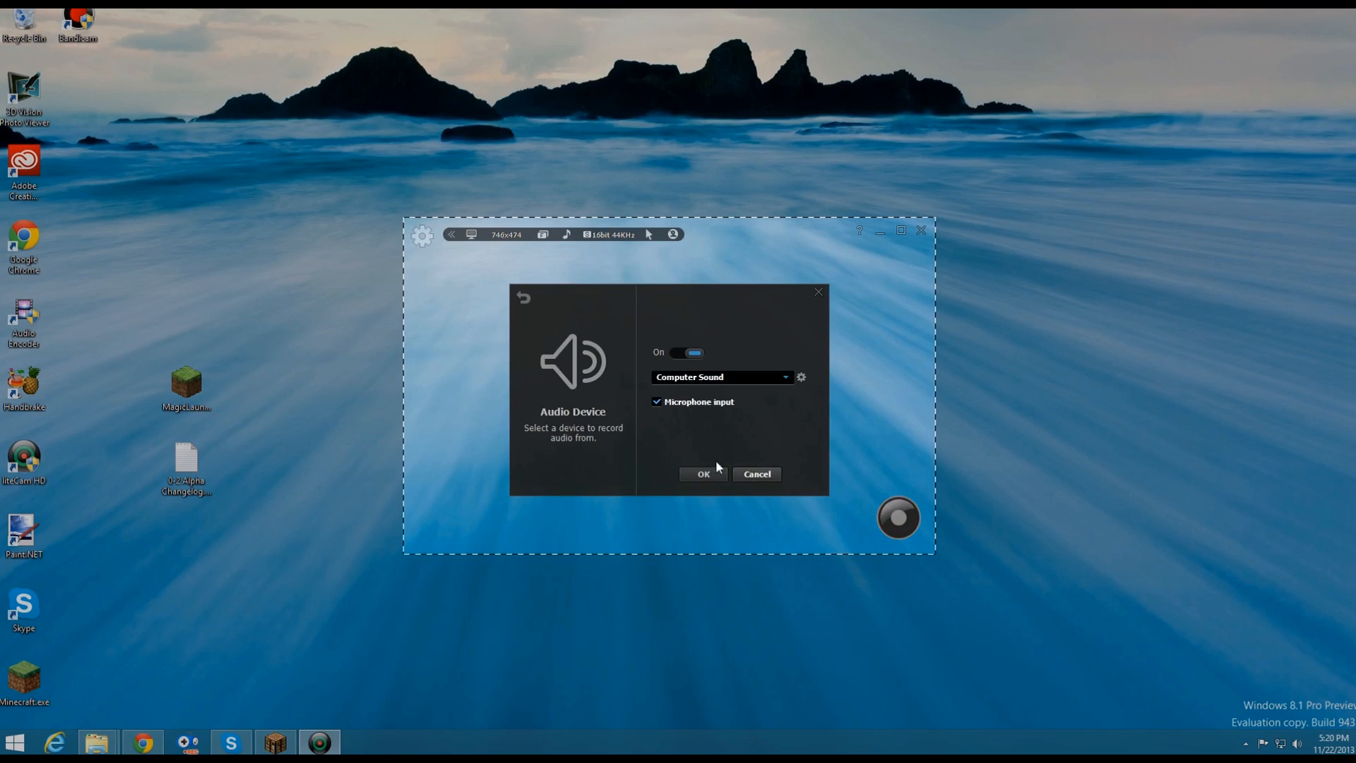
mouse_move(536, 308)
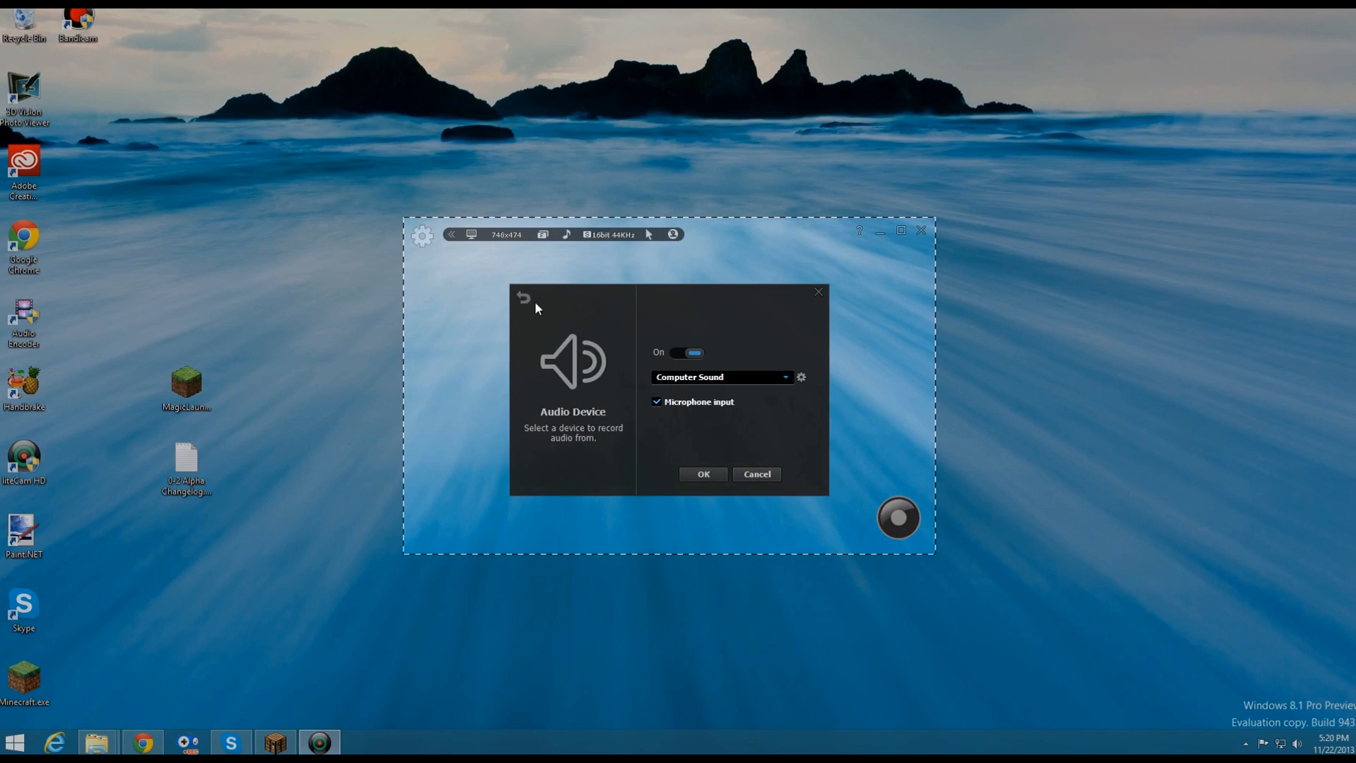
click(524, 297)
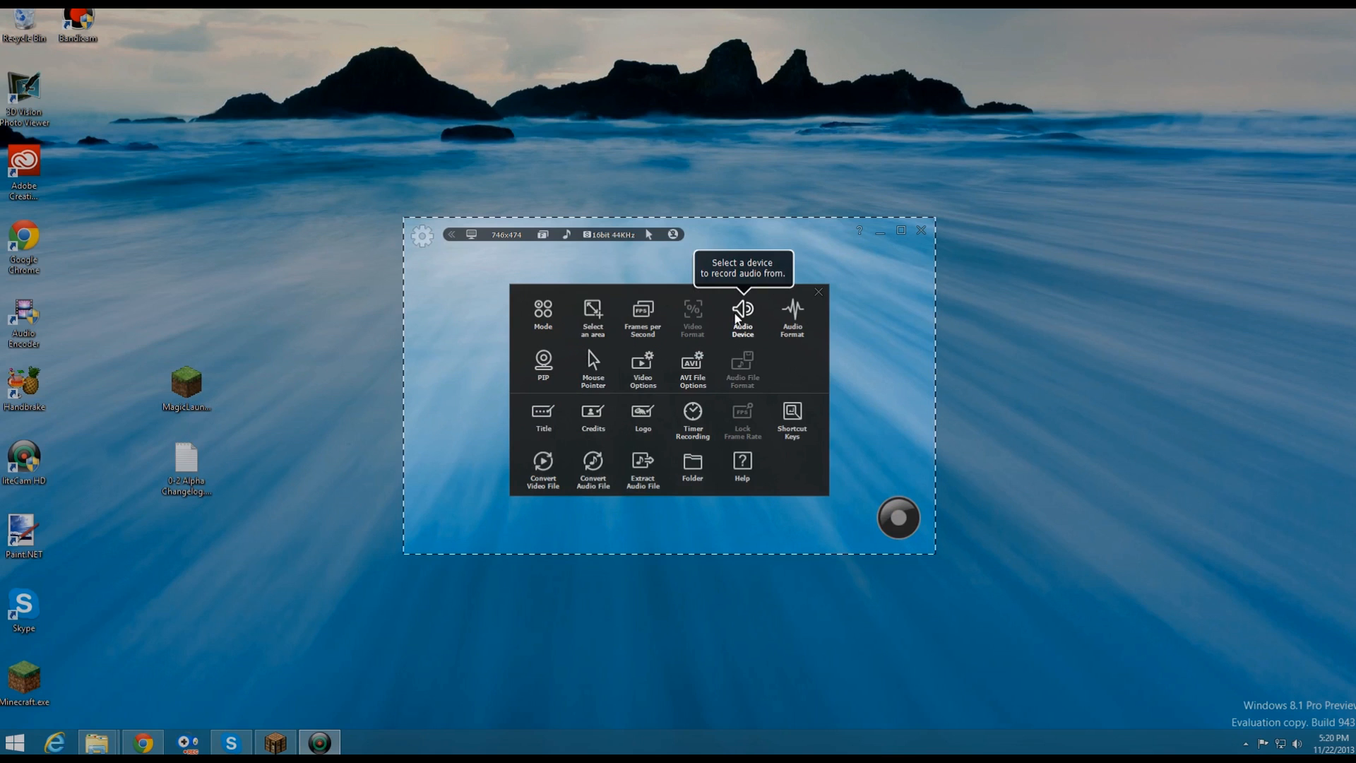
mouse_move(746, 313)
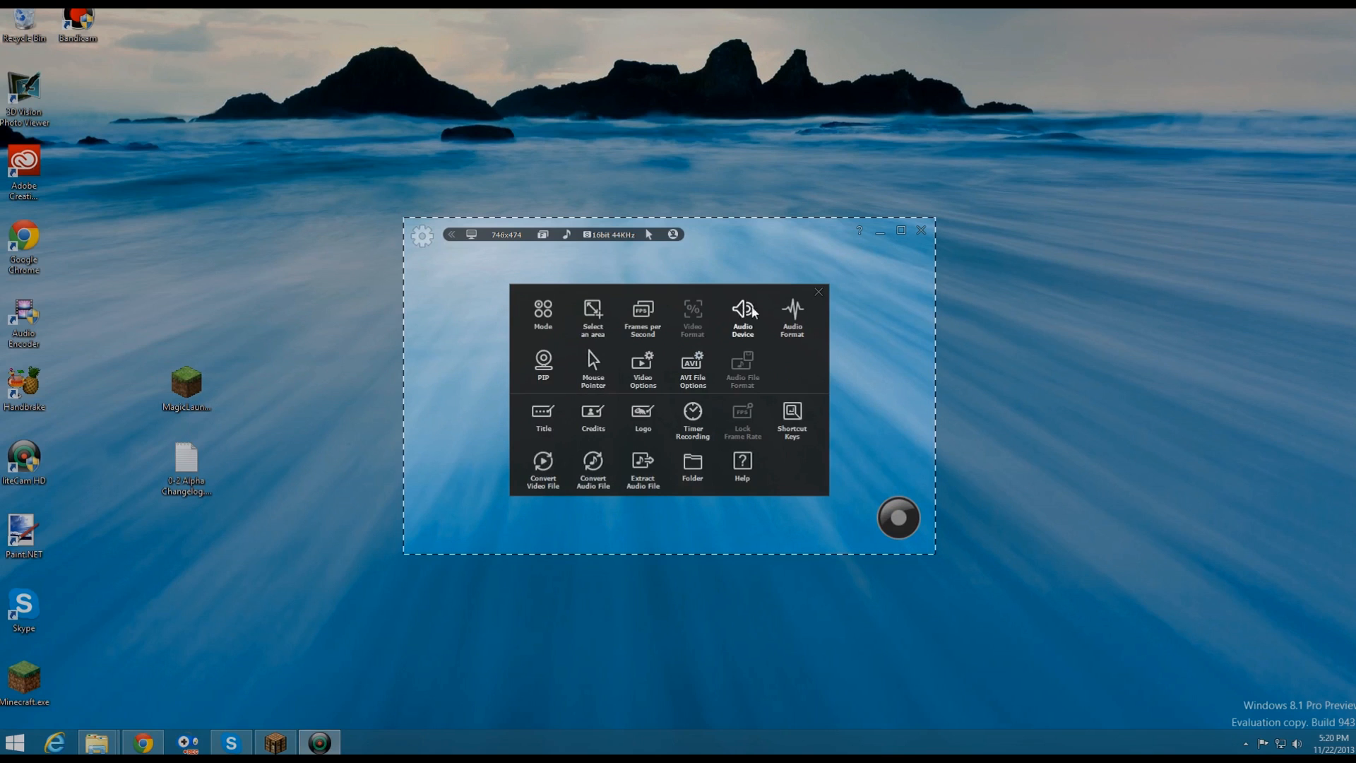
click(791, 317)
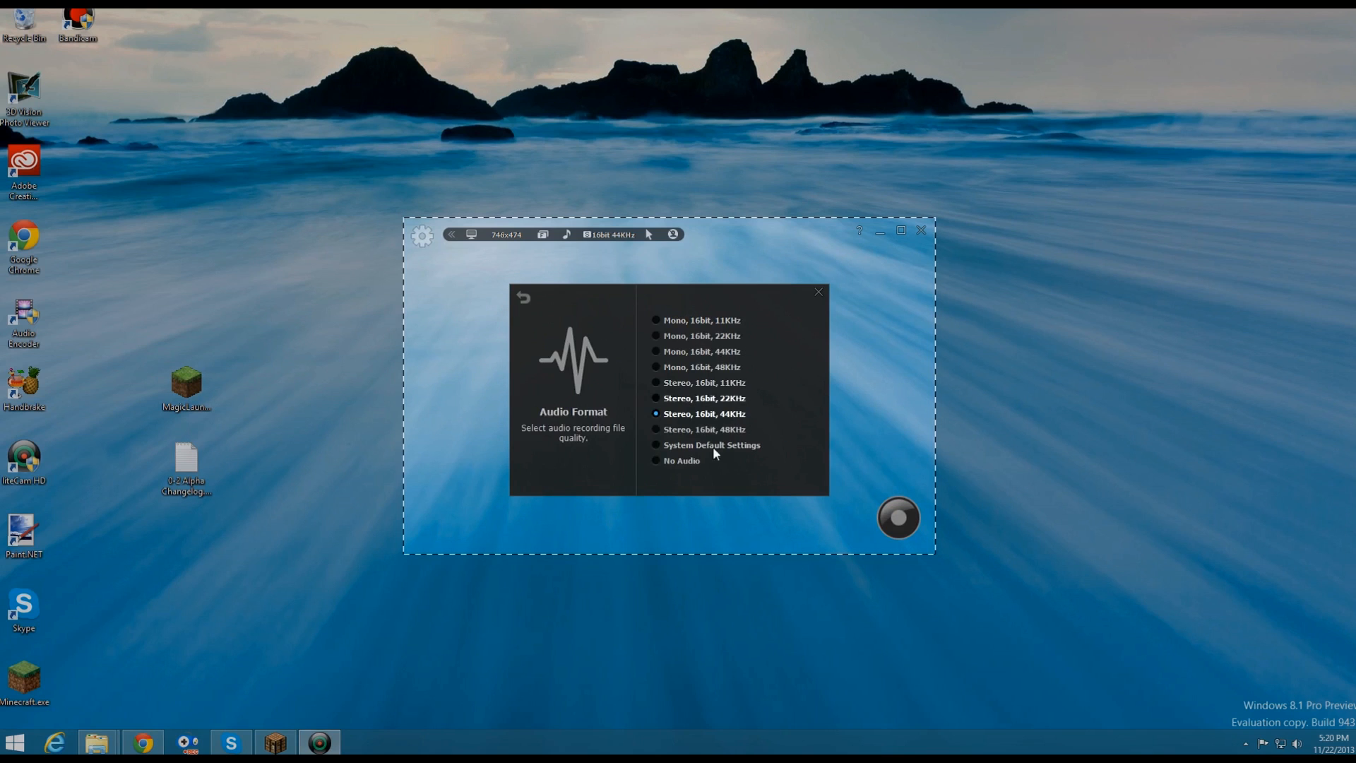
click(523, 297)
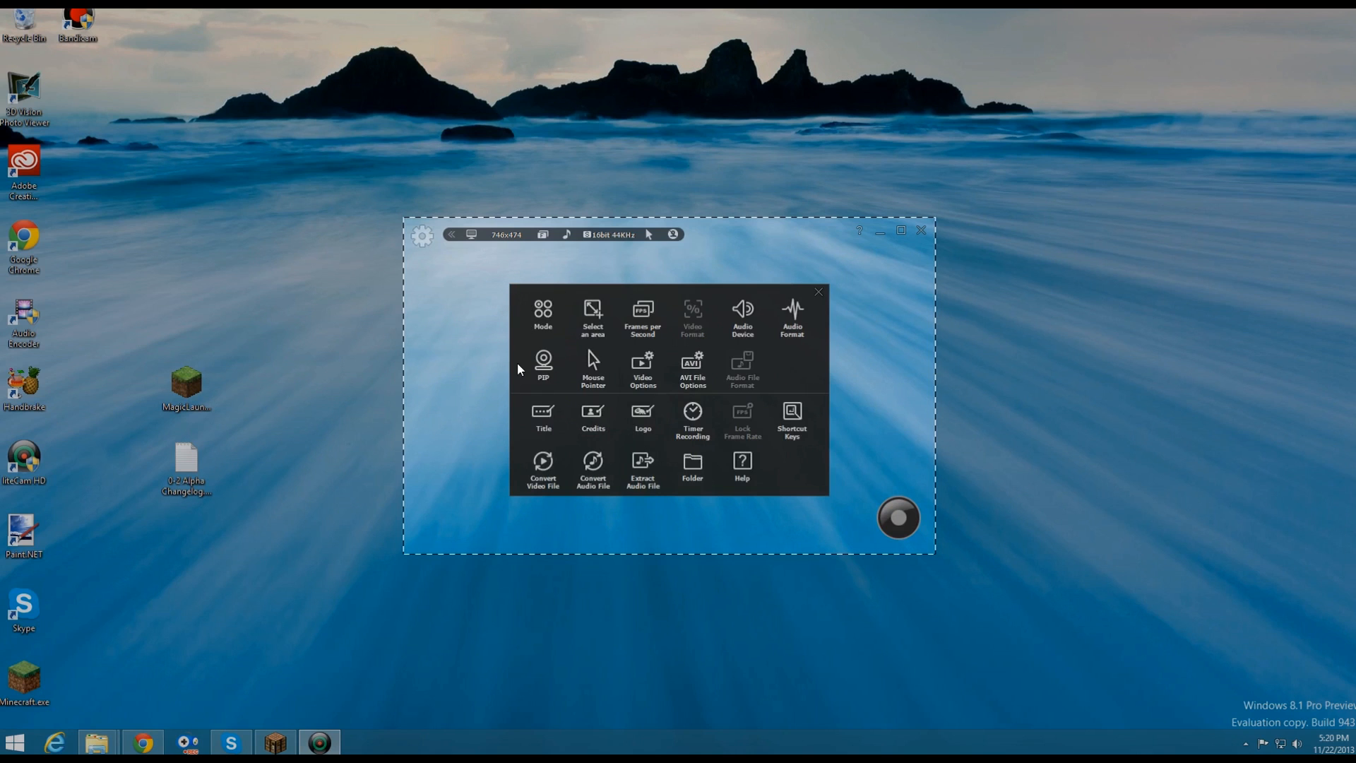
Browse the click-effect and video recording settings from the settings overview.
click(543, 363)
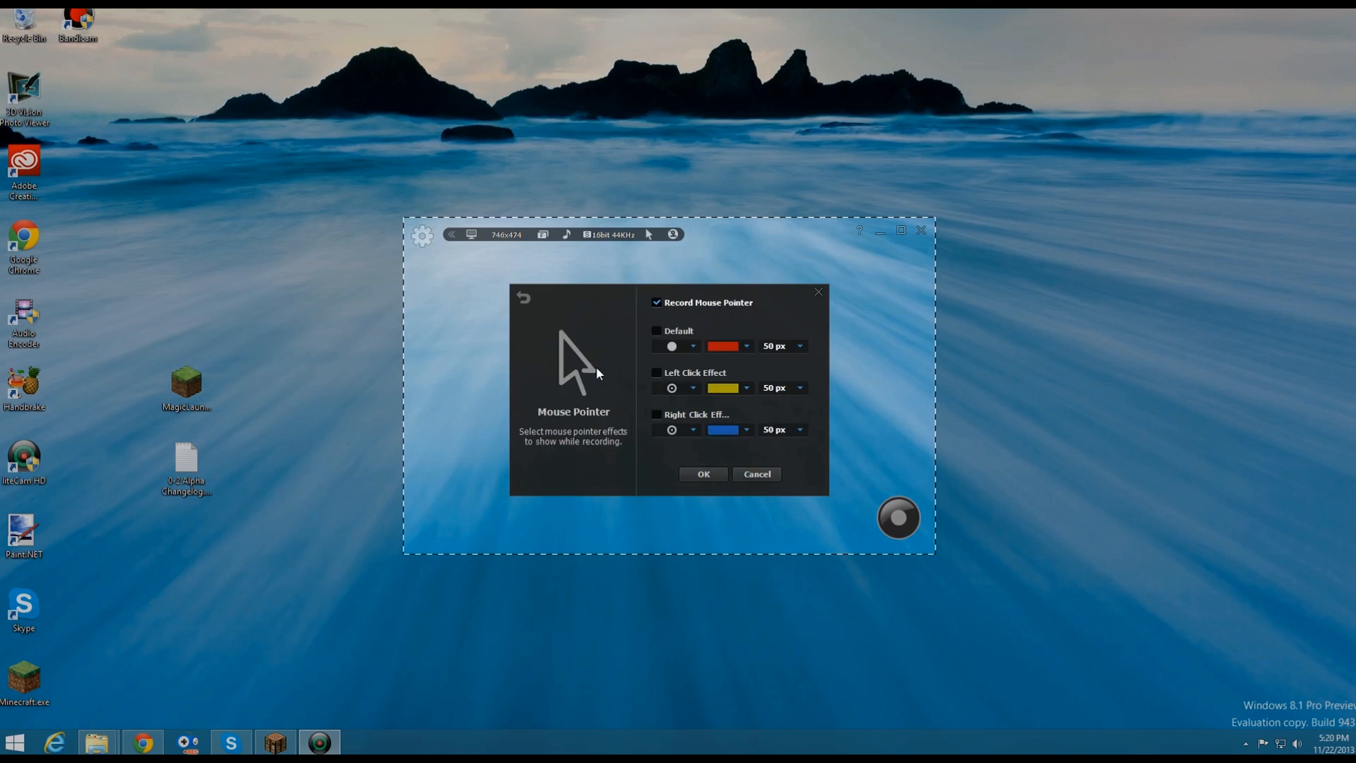
mouse_move(633, 274)
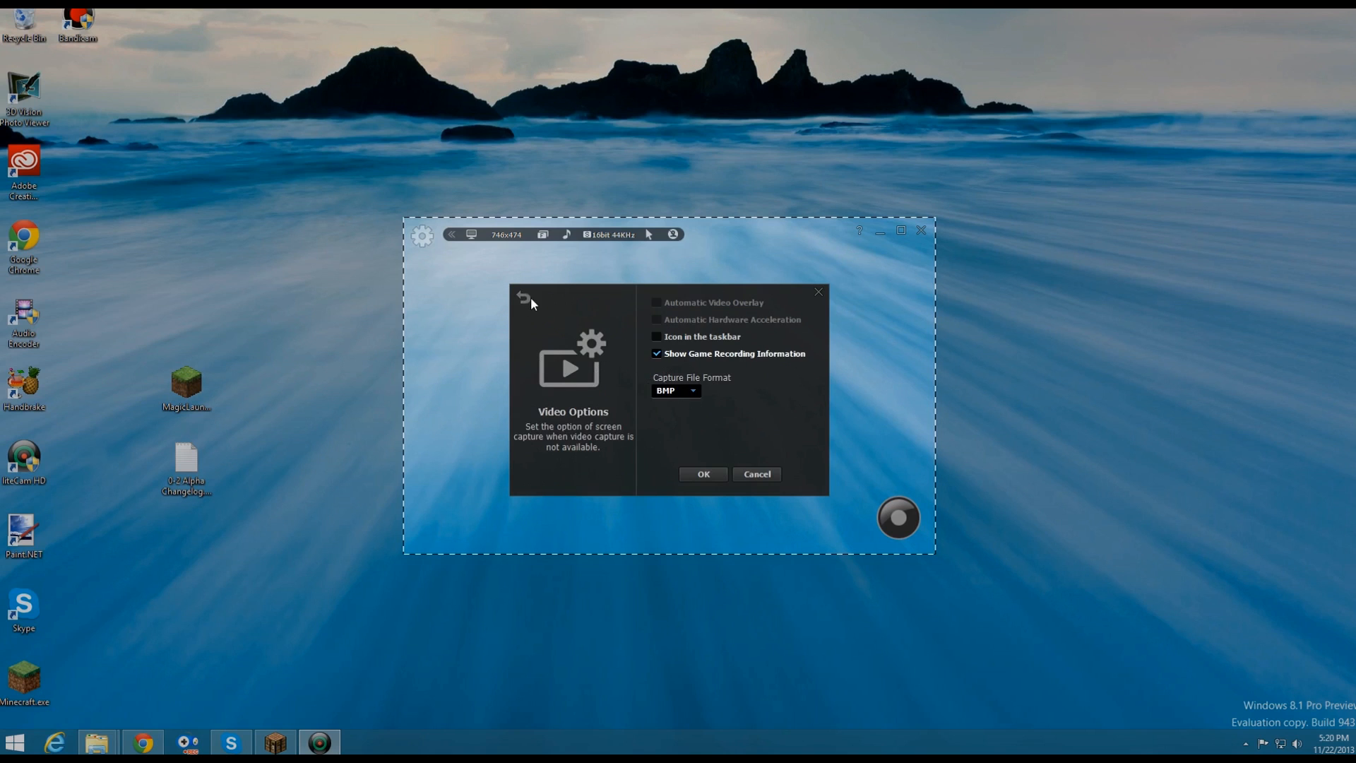
click(522, 296)
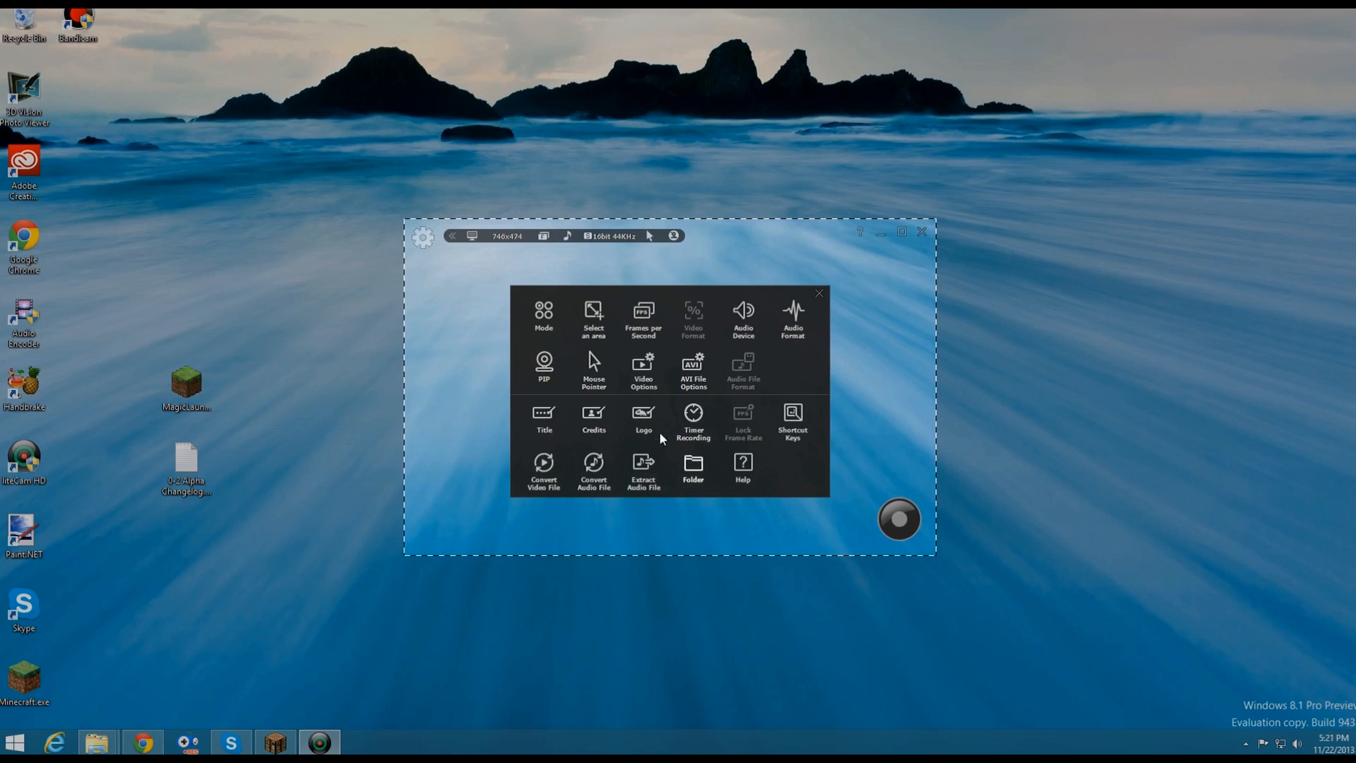
click(693, 419)
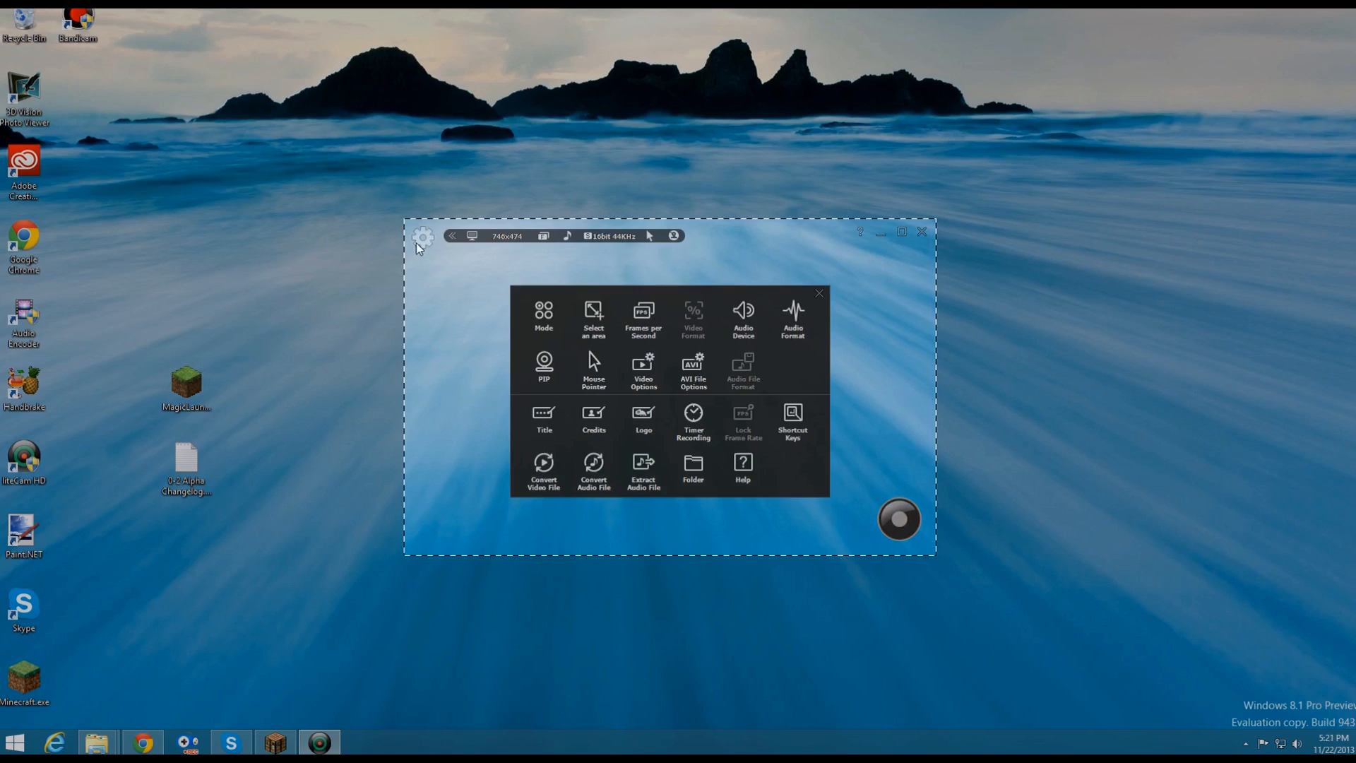
mouse_move(793, 418)
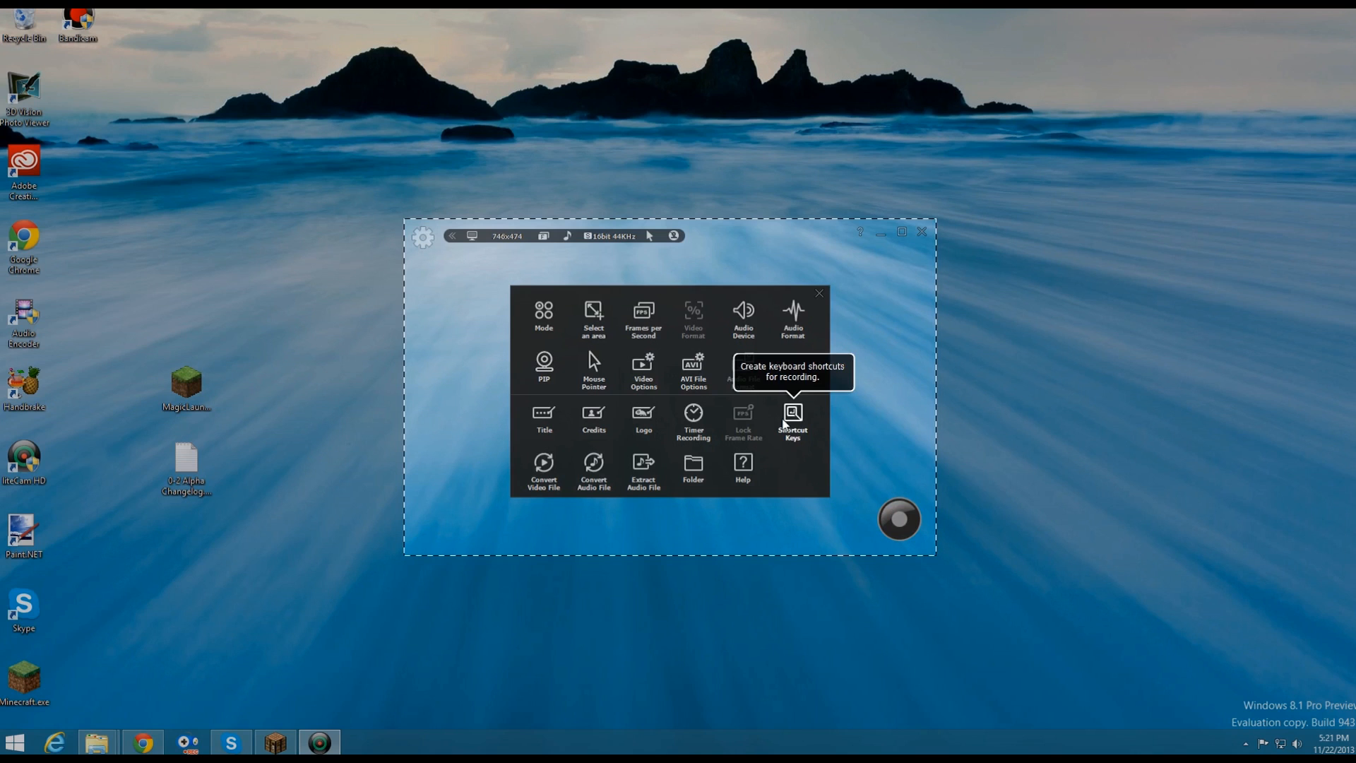
mouse_move(616, 466)
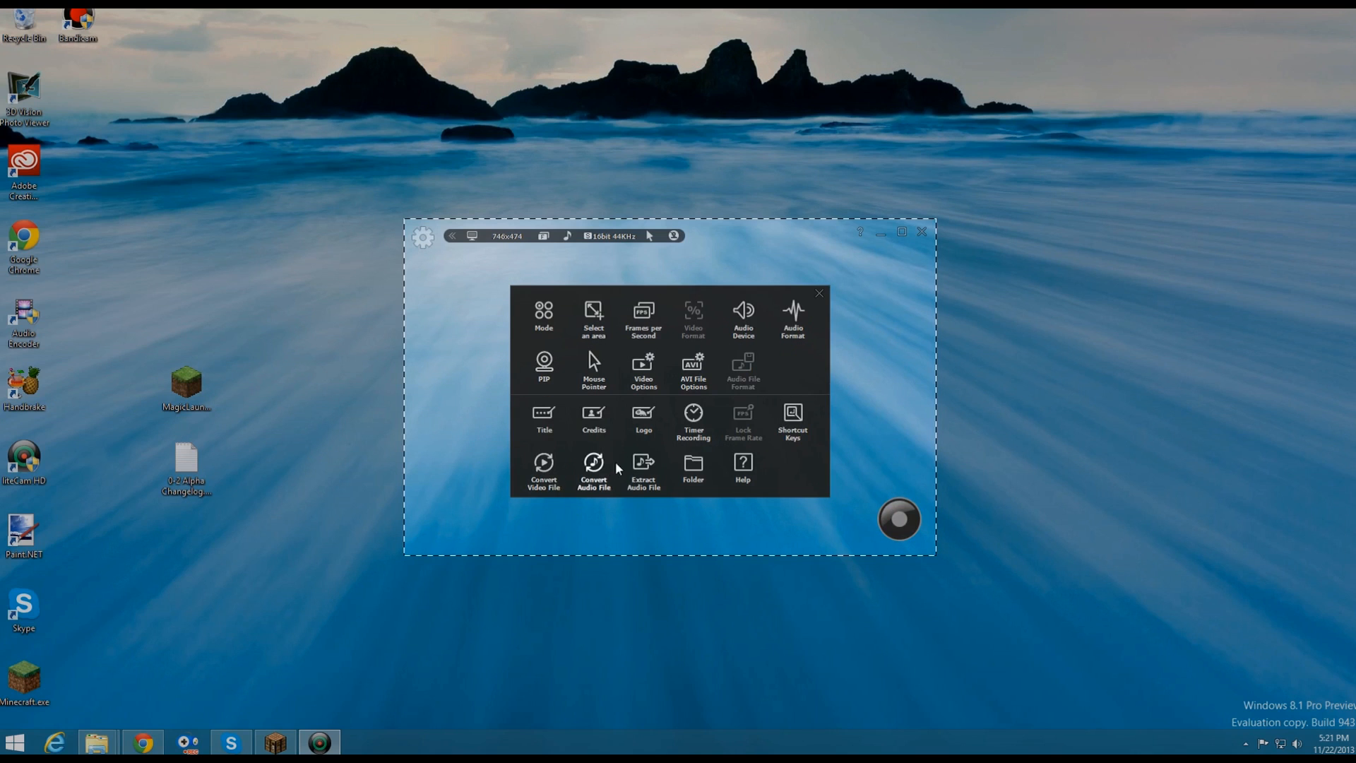
mouse_move(712, 497)
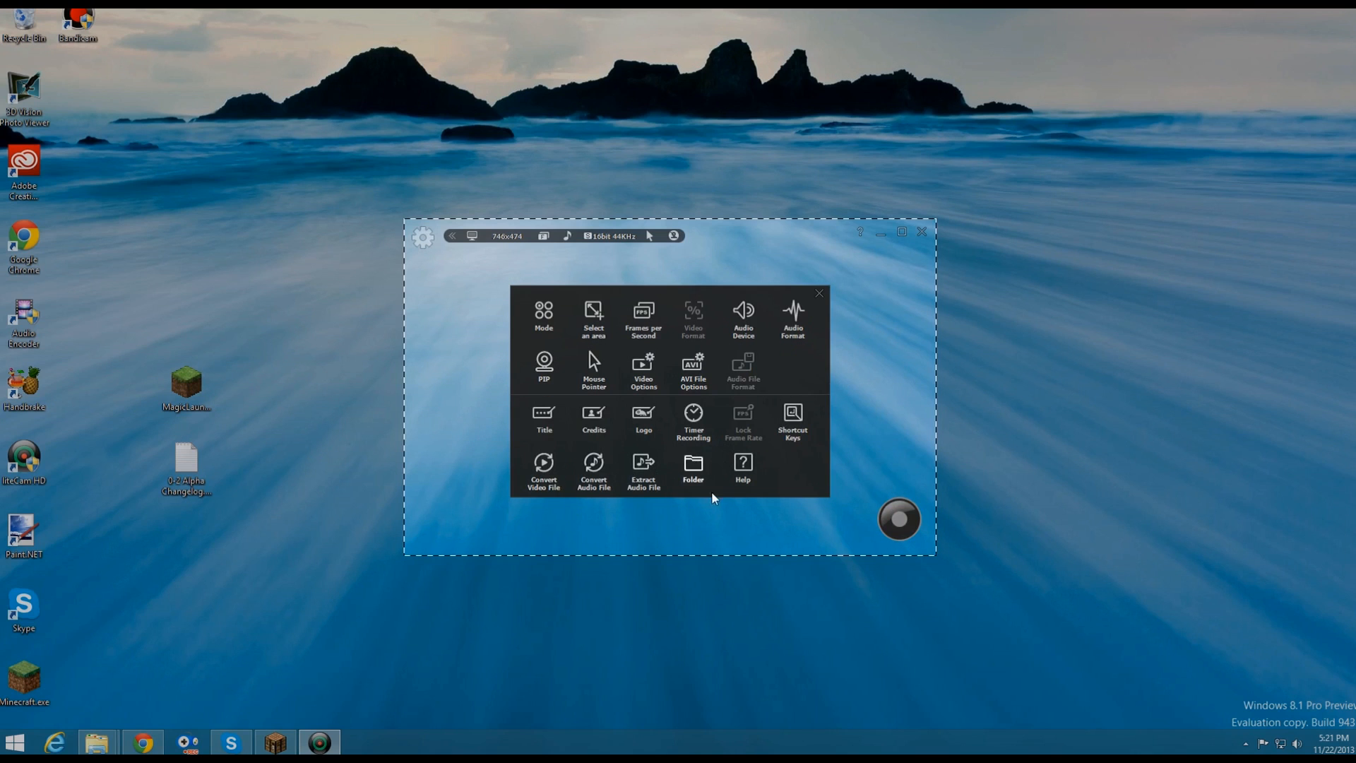
View the frame rate choices, keeping 30 FPS, and close the options grid.
click(818, 292)
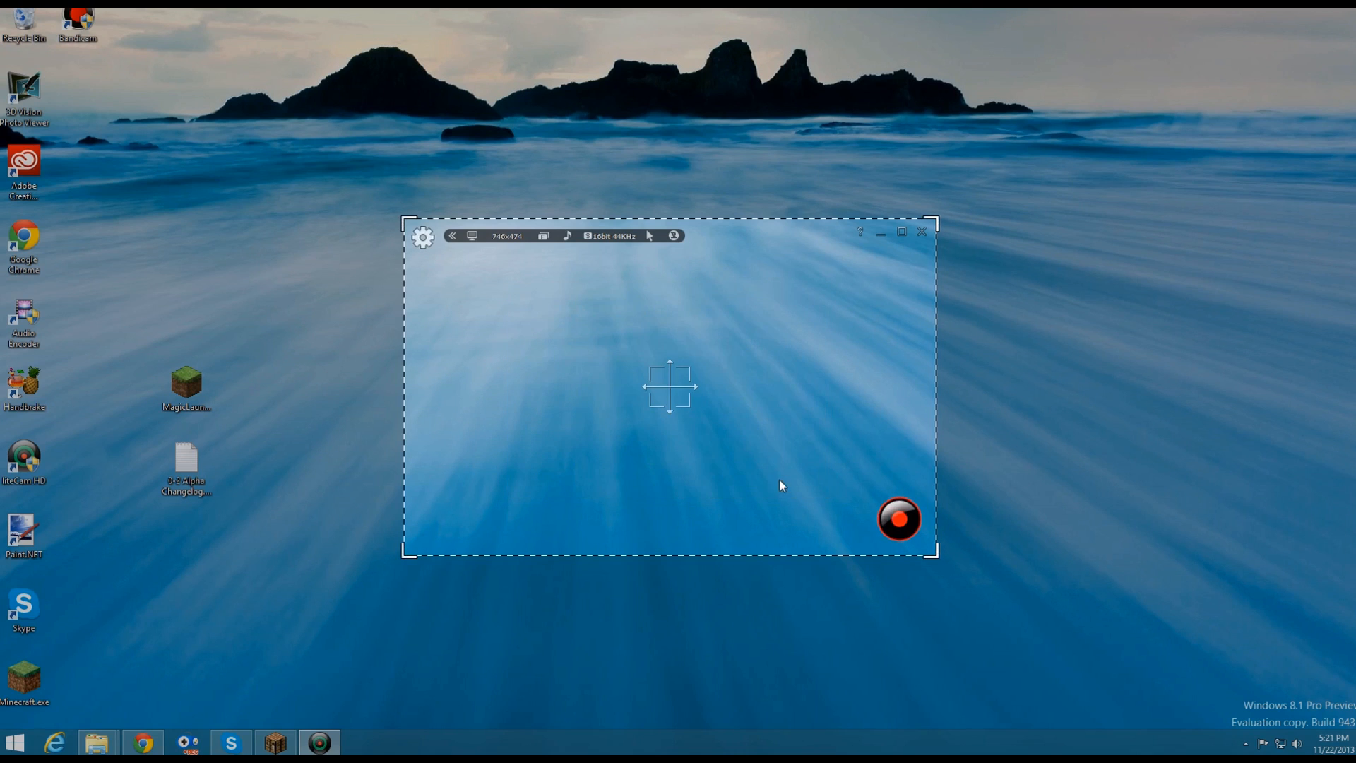
click(423, 236)
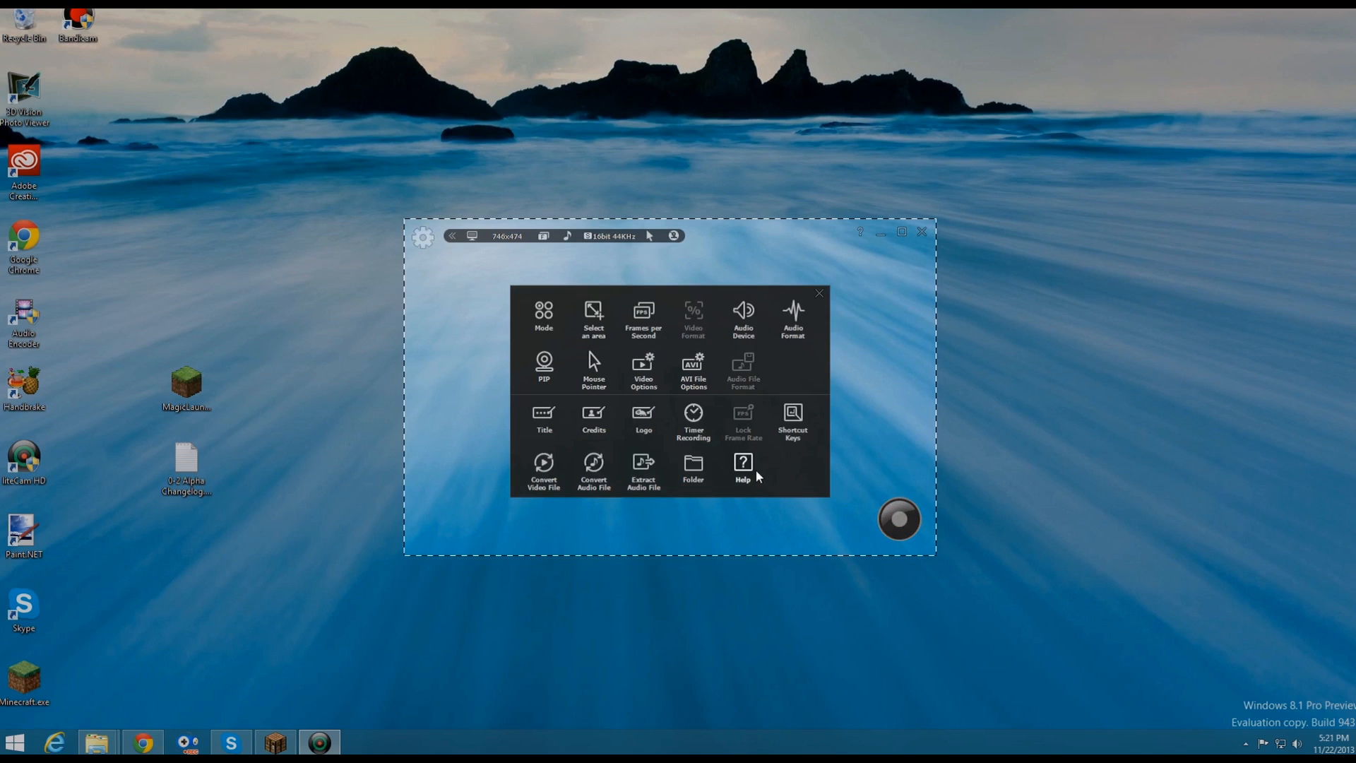
click(818, 292)
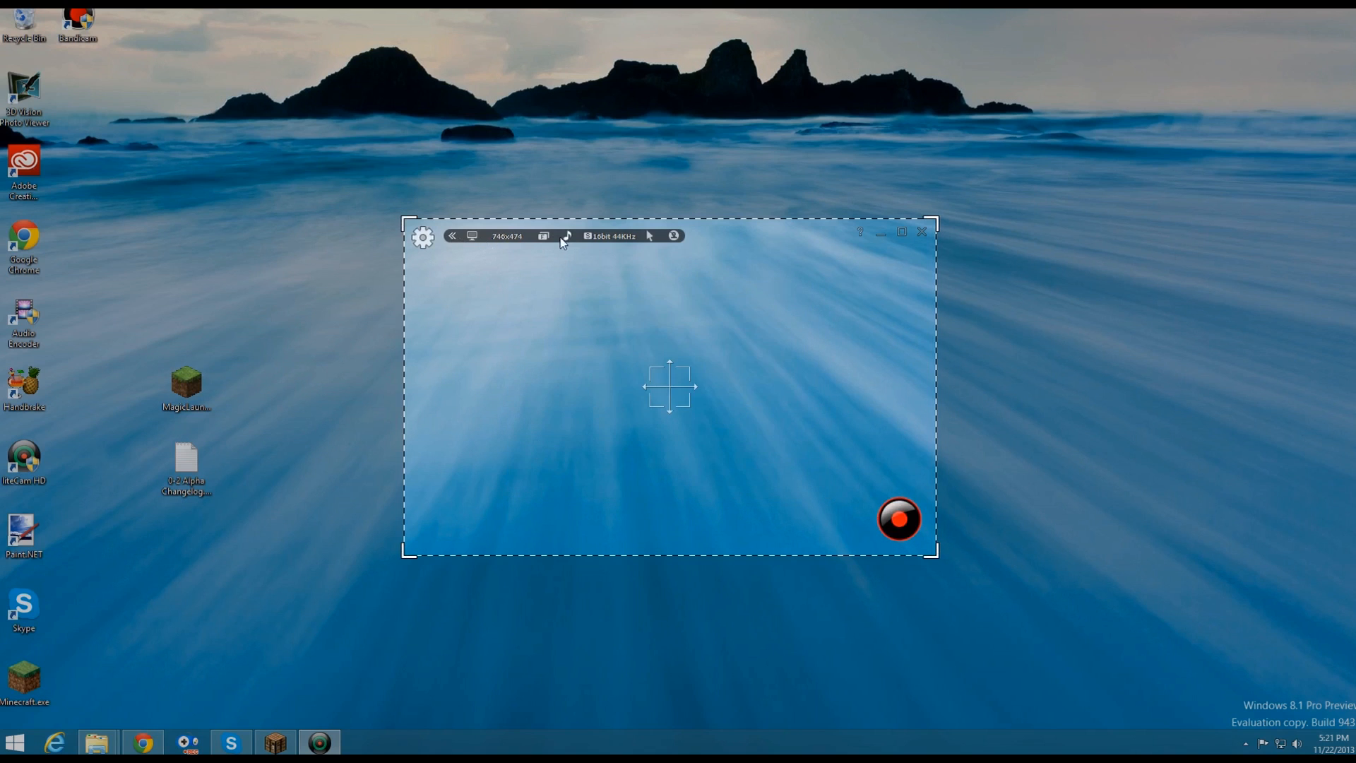
click(567, 235)
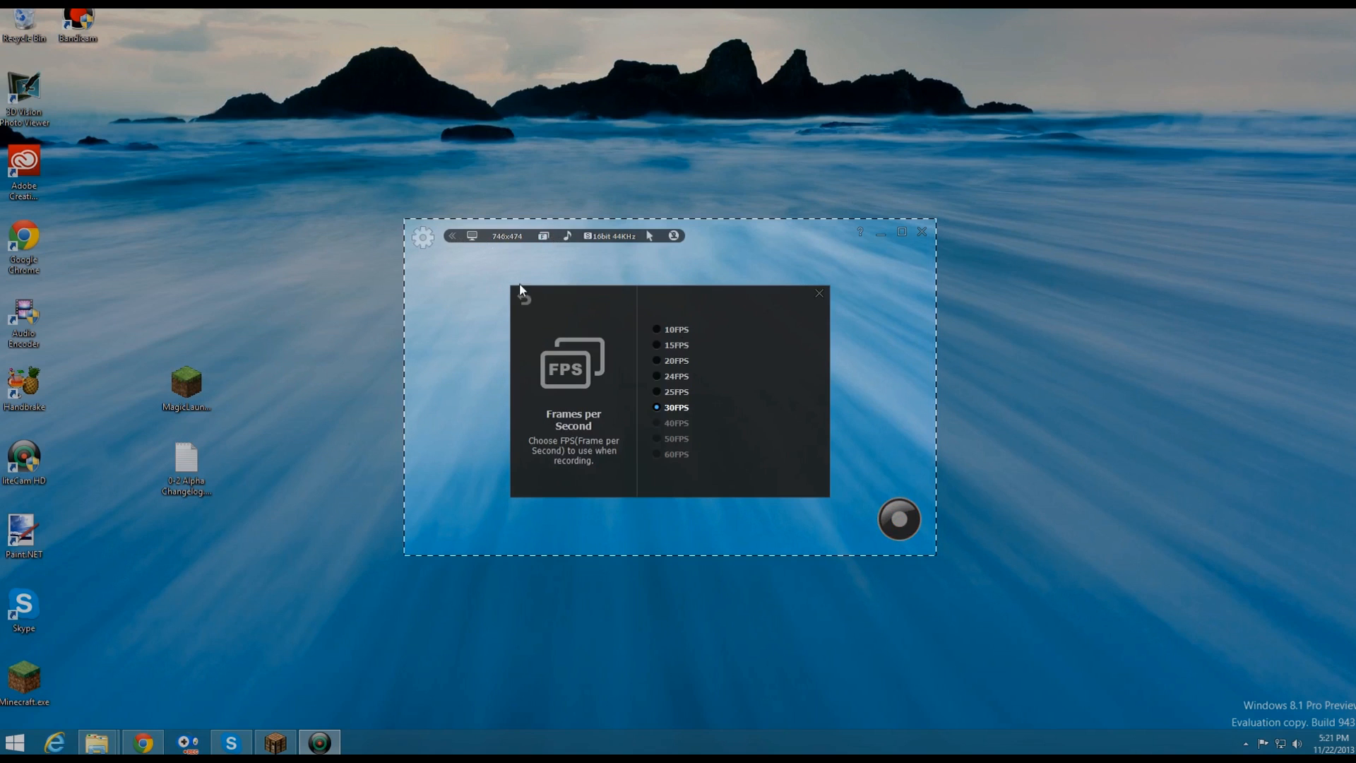
click(817, 292)
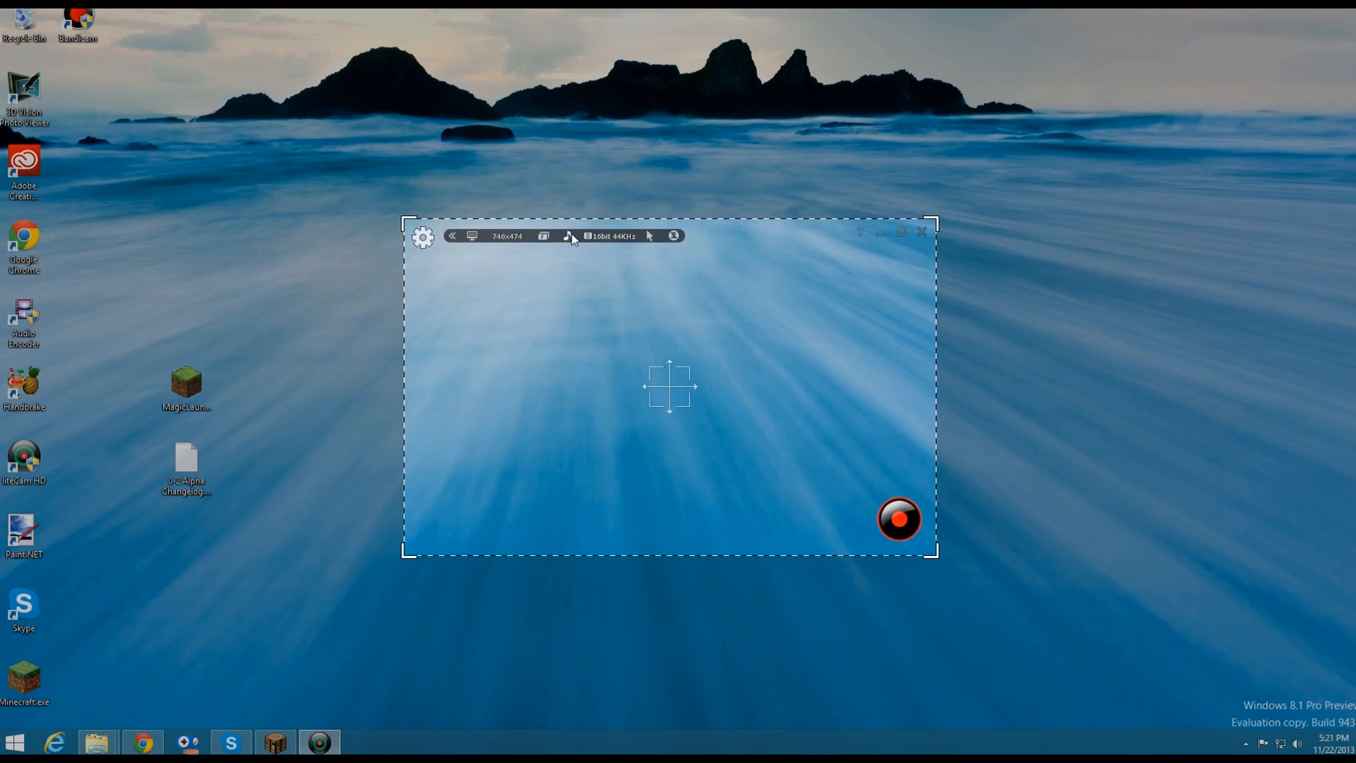
mouse_move(635, 257)
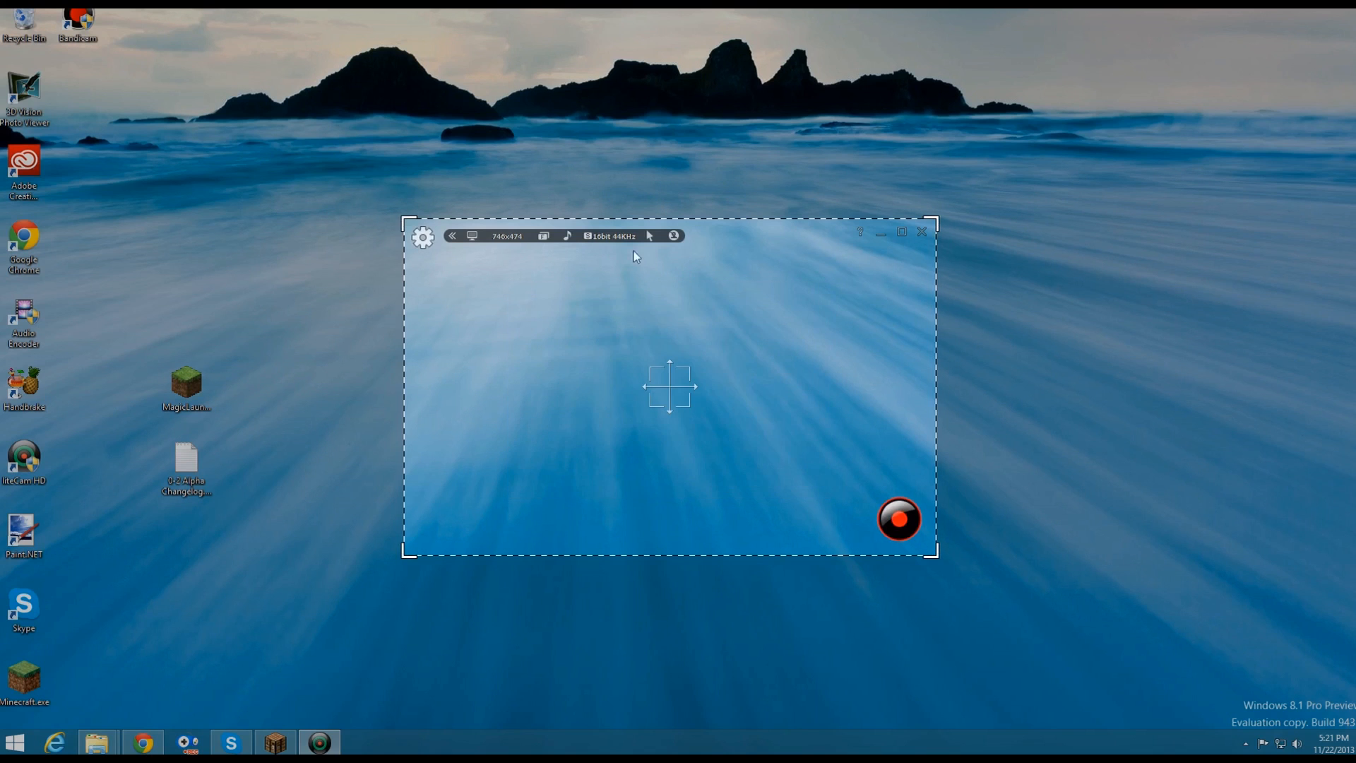
mouse_move(523, 303)
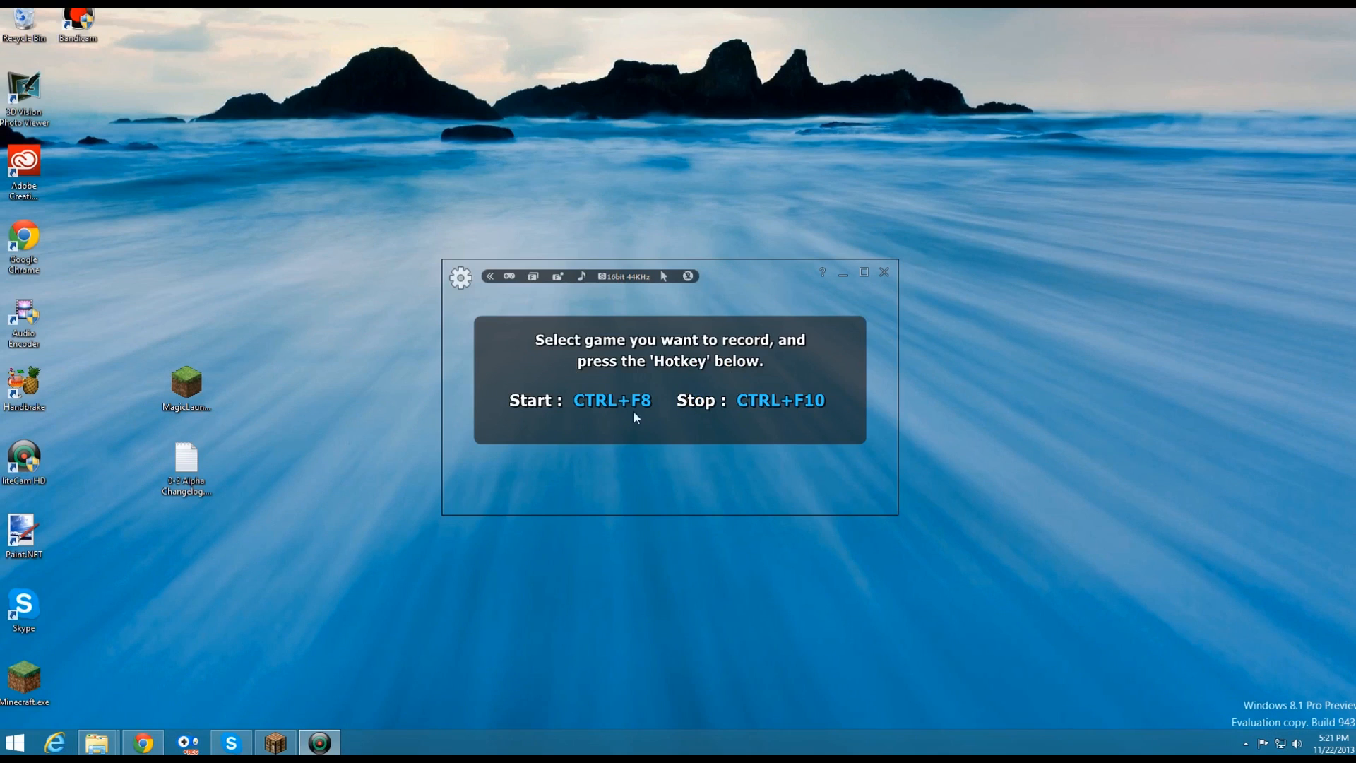
Switch to the running Minecraft title screen with Bandicam's game overlay on standby.
click(276, 743)
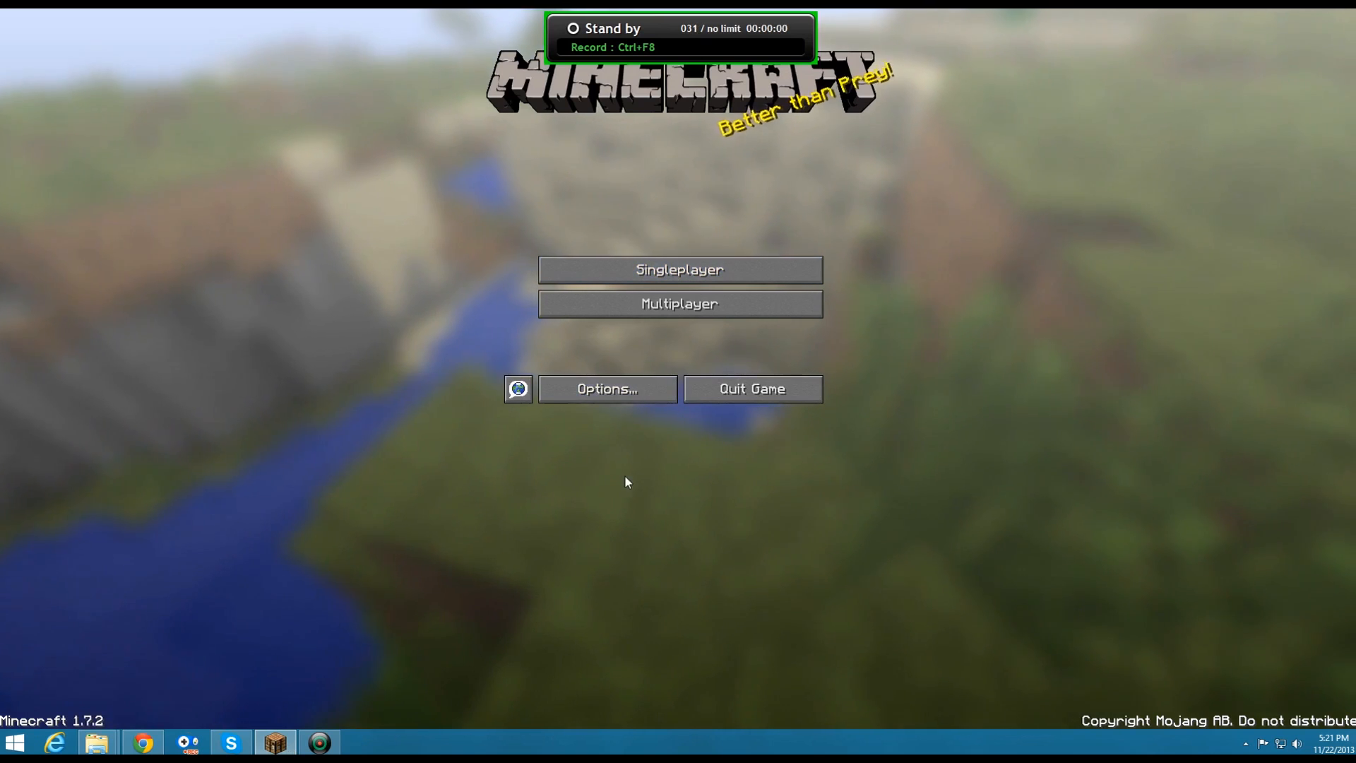
mouse_move(550, 269)
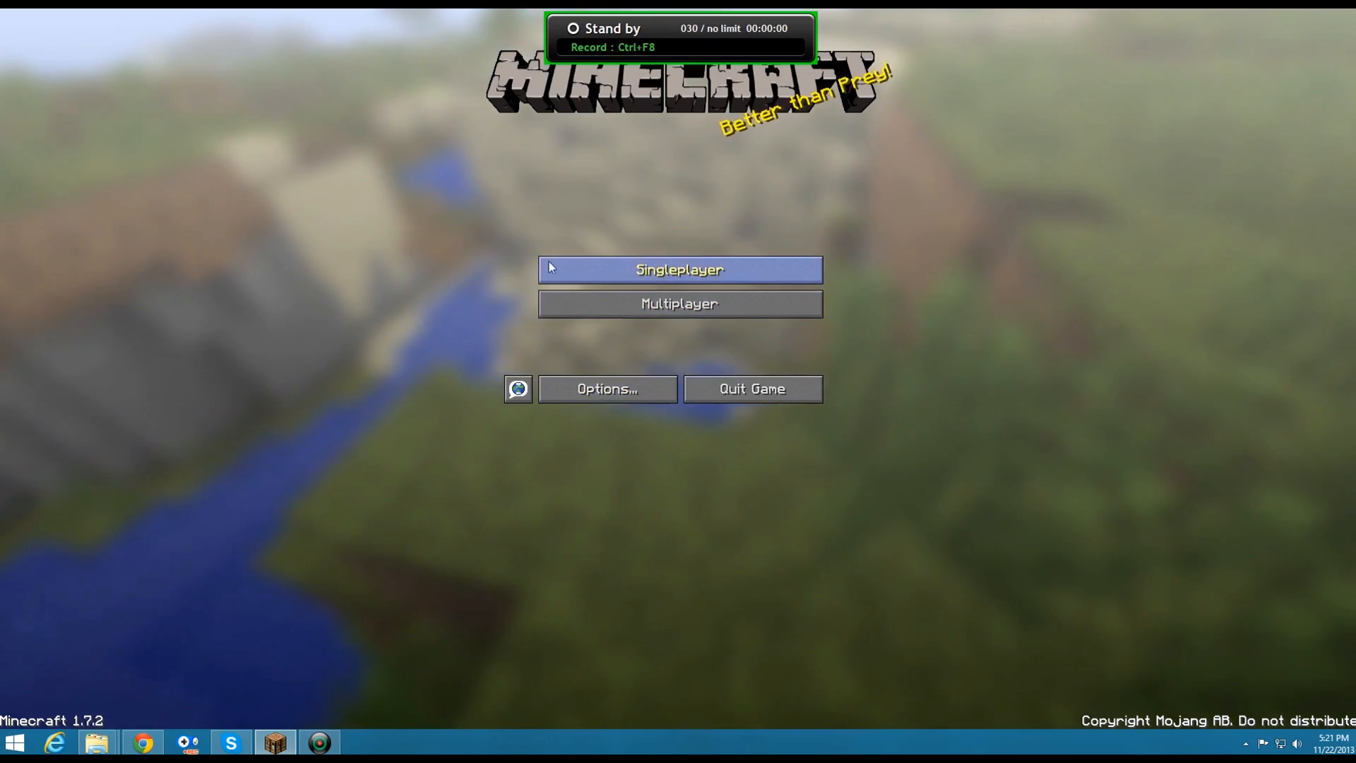
mouse_move(532, 361)
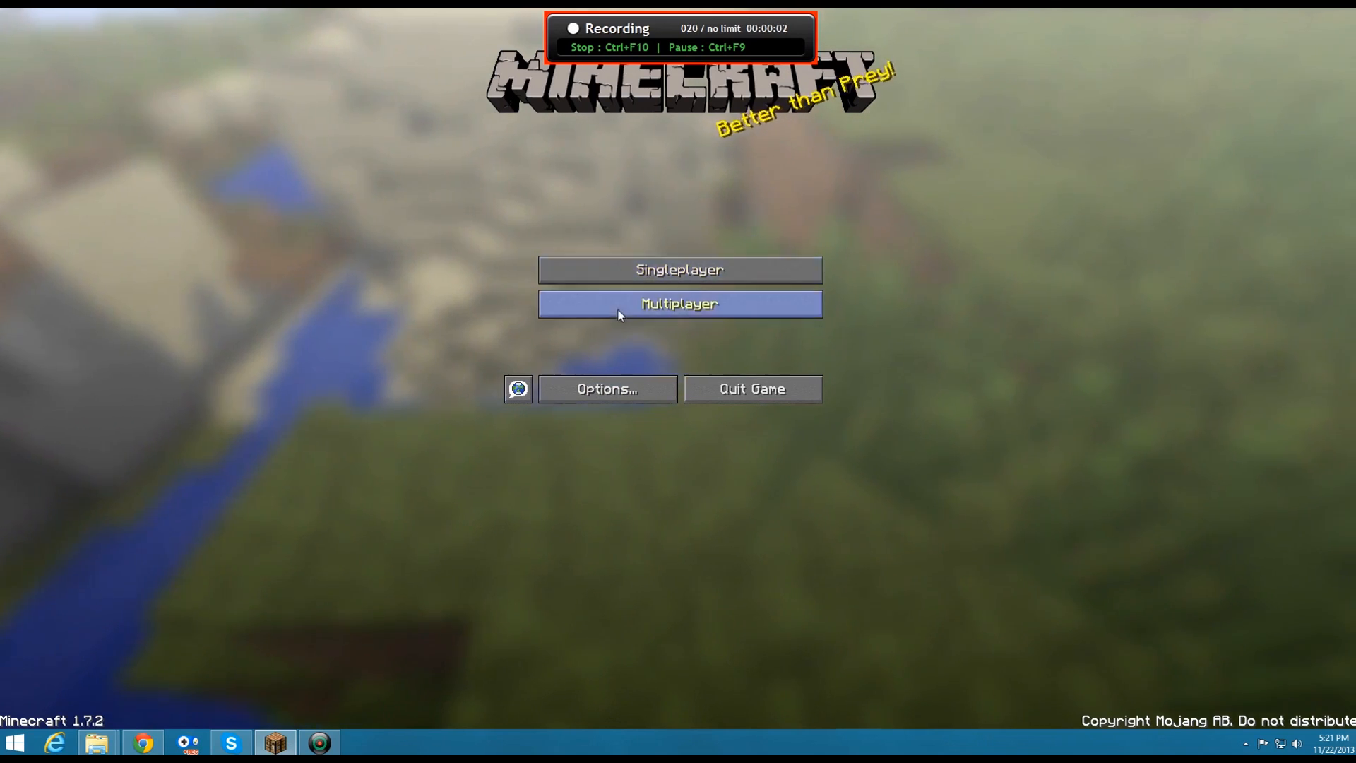
Join the Mini02 multiplayer server, pick a team, and respawn after dying.
click(679, 304)
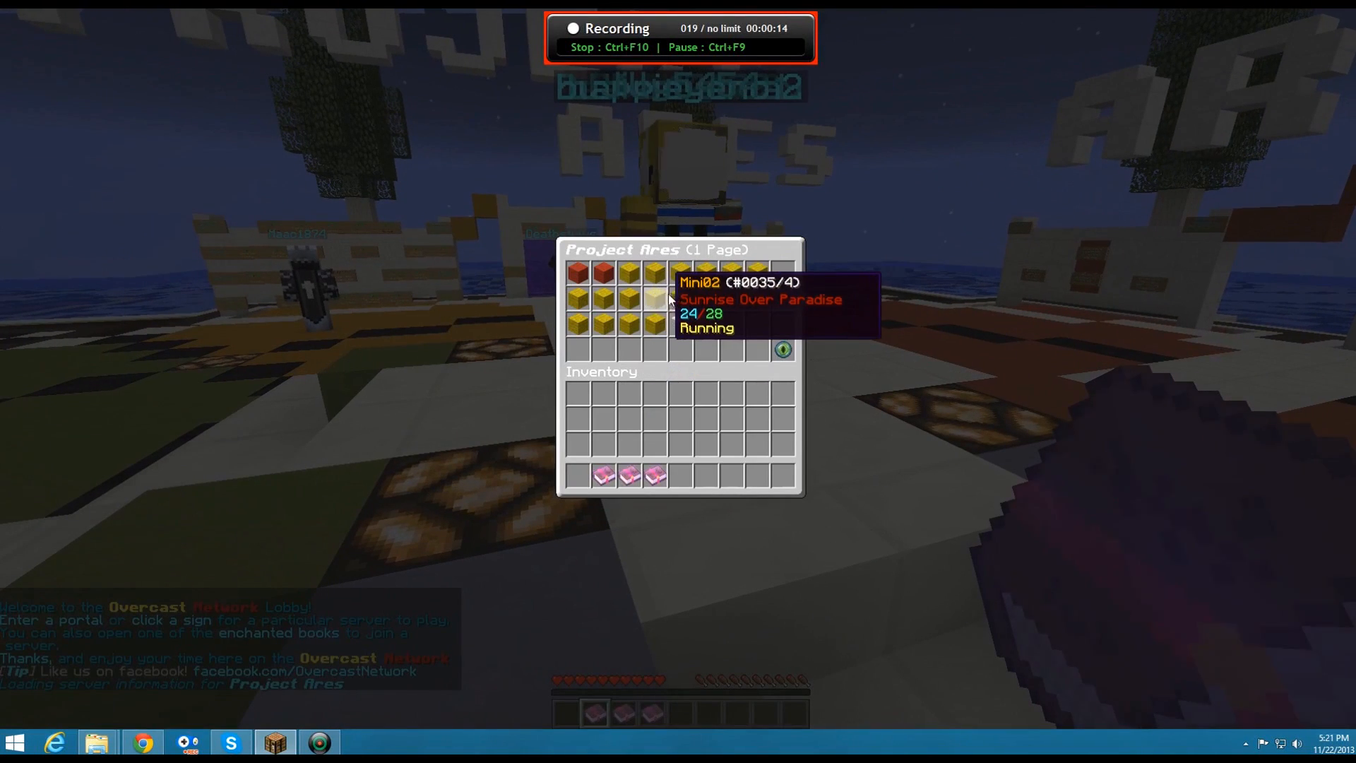
click(654, 298)
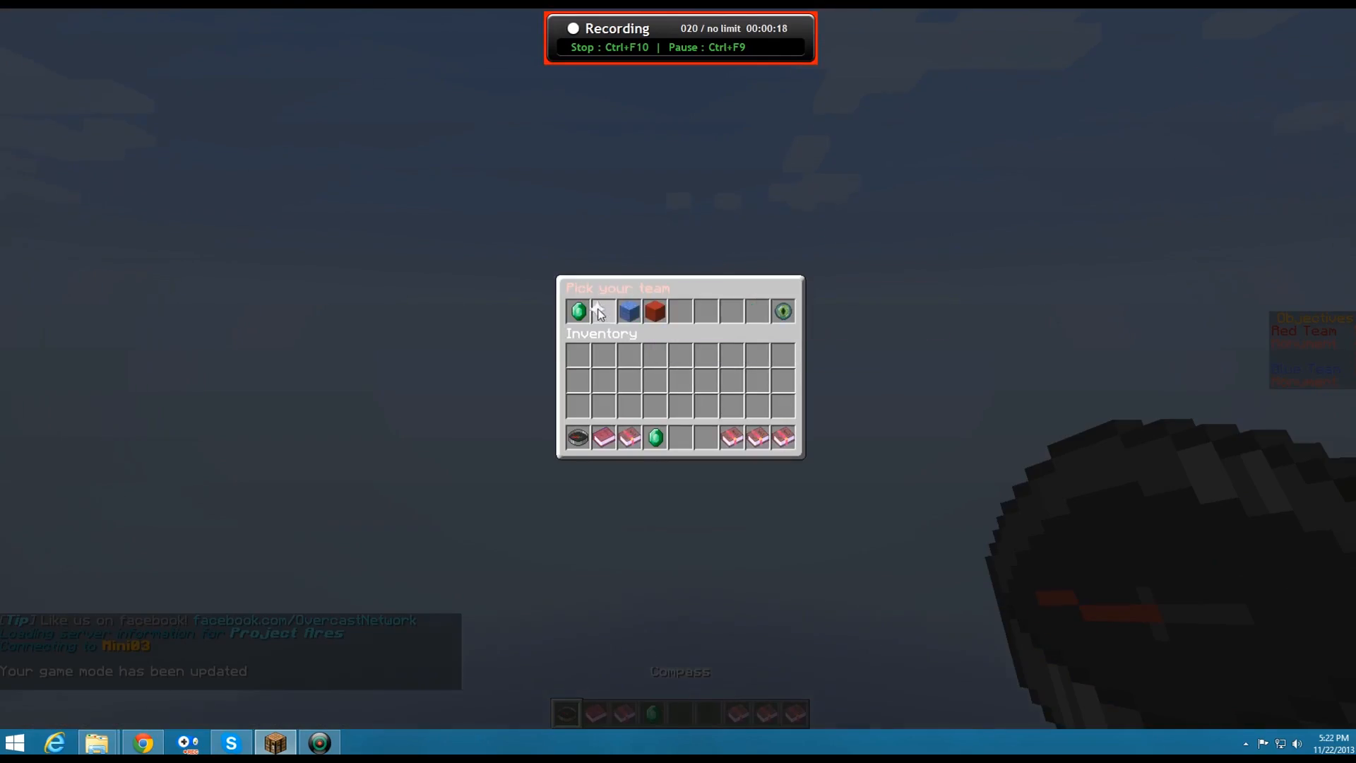
click(628, 311)
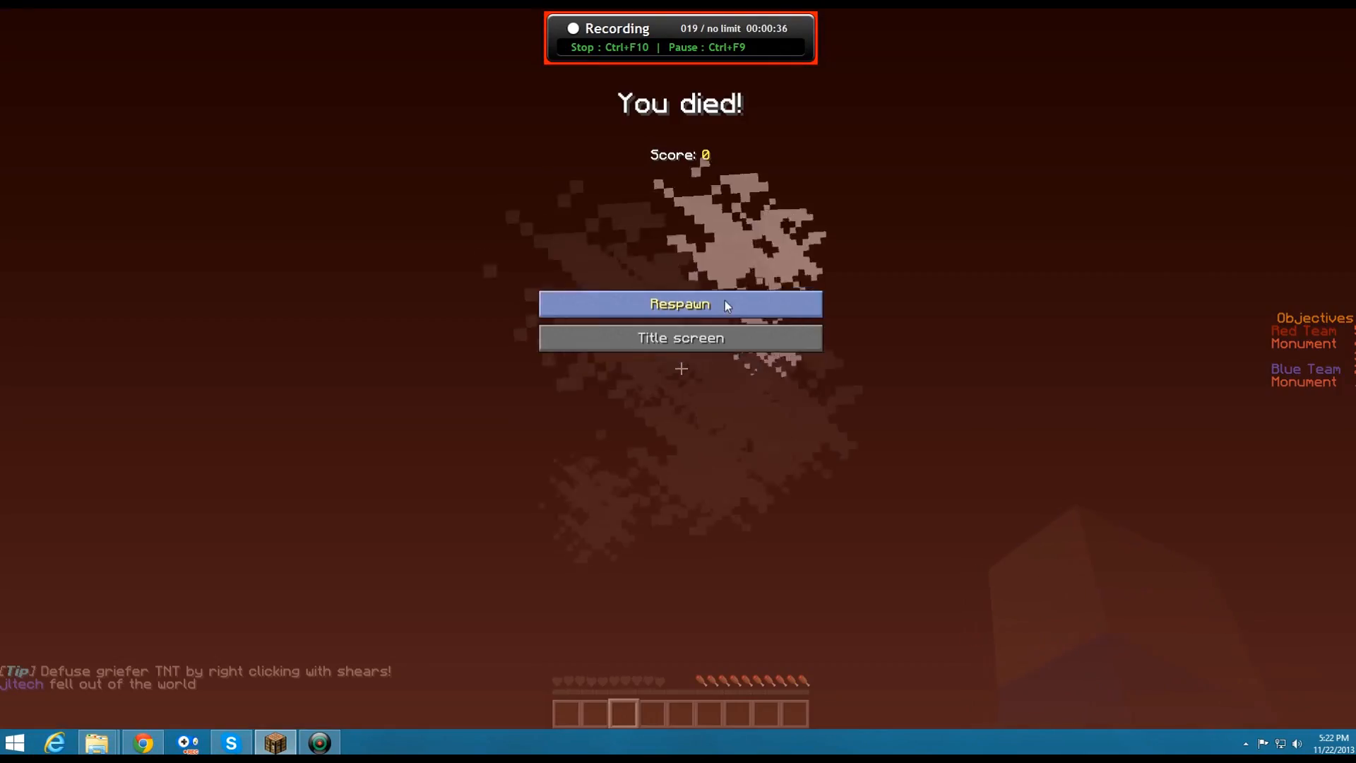
click(679, 304)
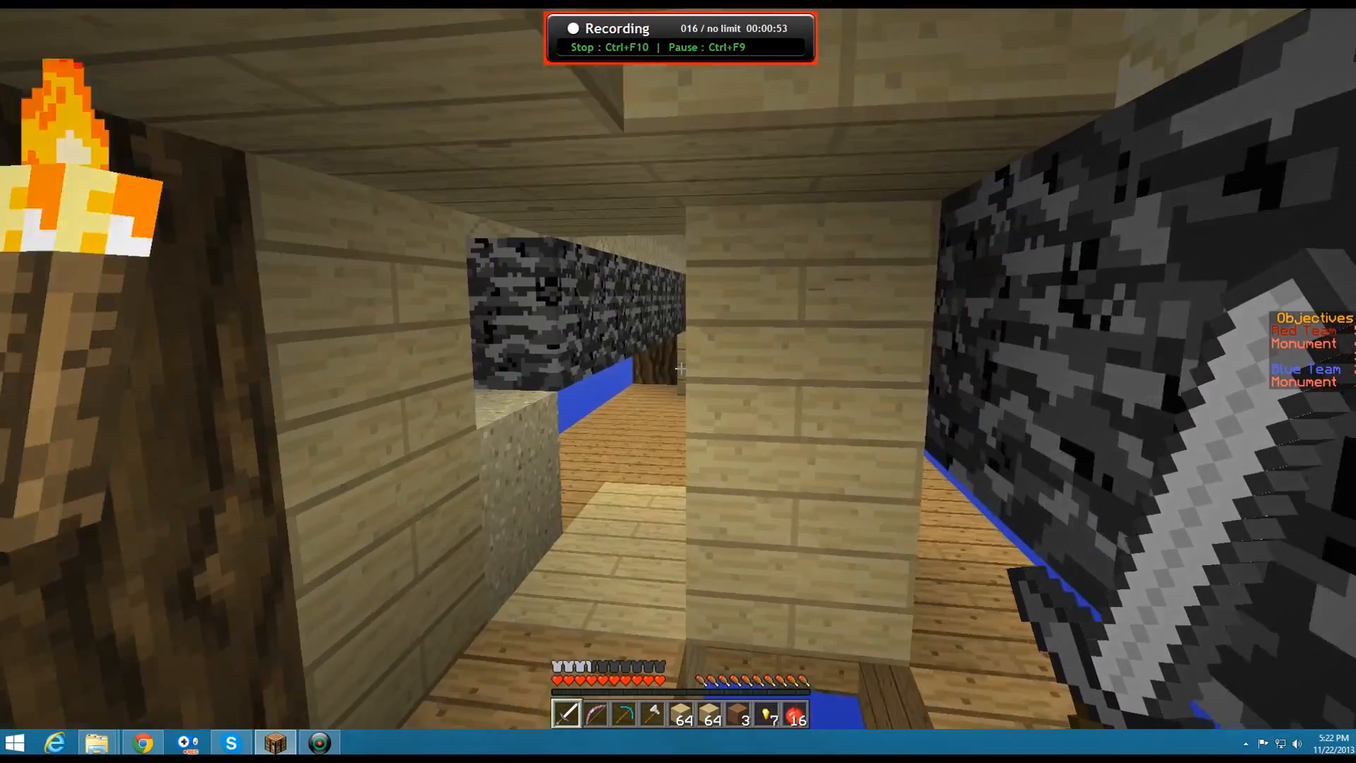
Pause Minecraft, look through the Video Settings, and close them with Done.
key(Escape)
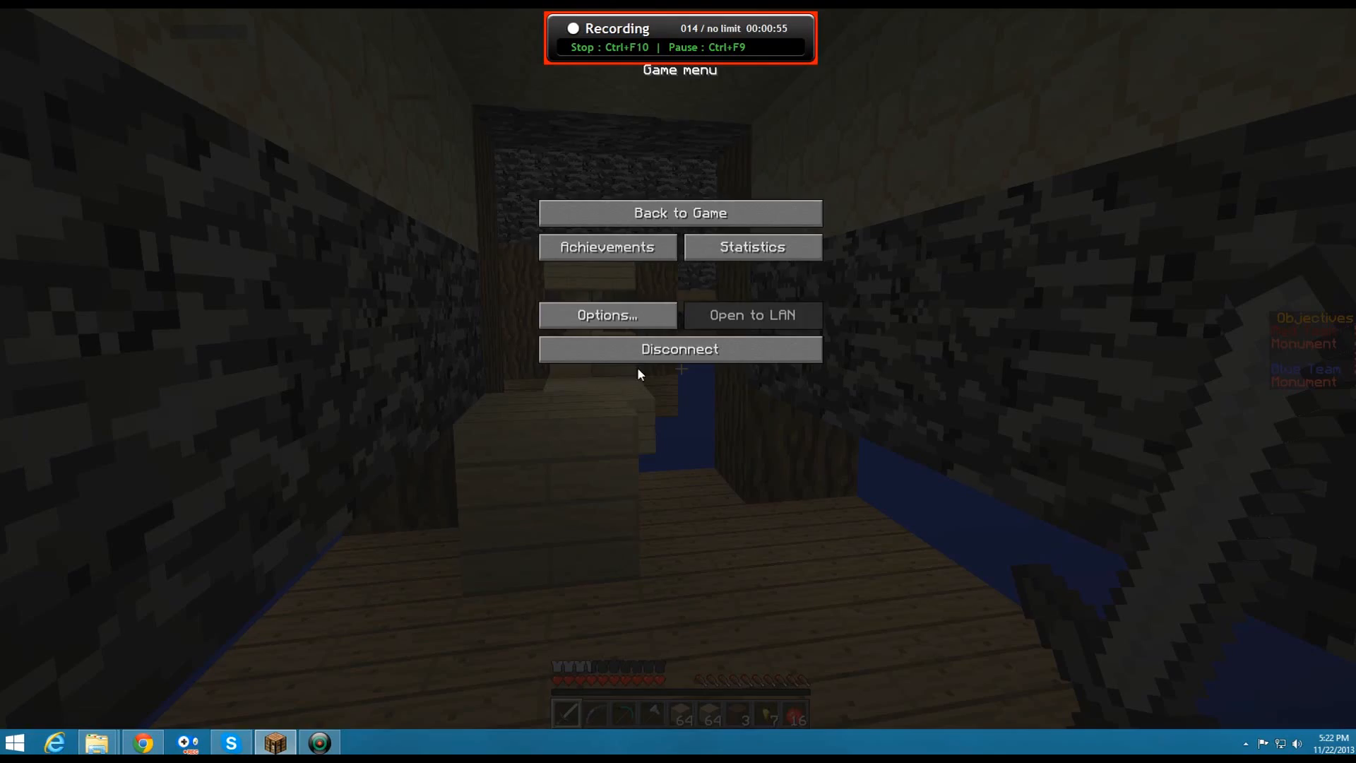
click(679, 213)
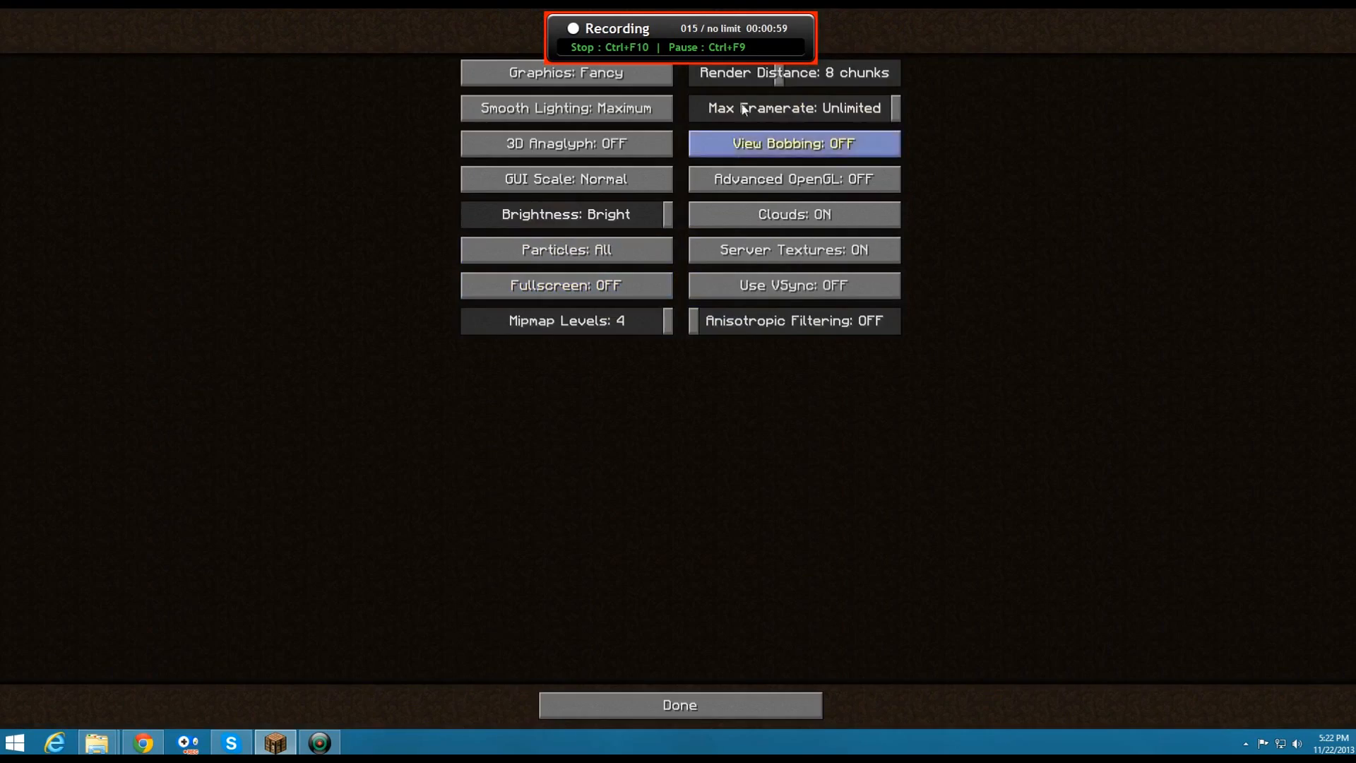
click(680, 704)
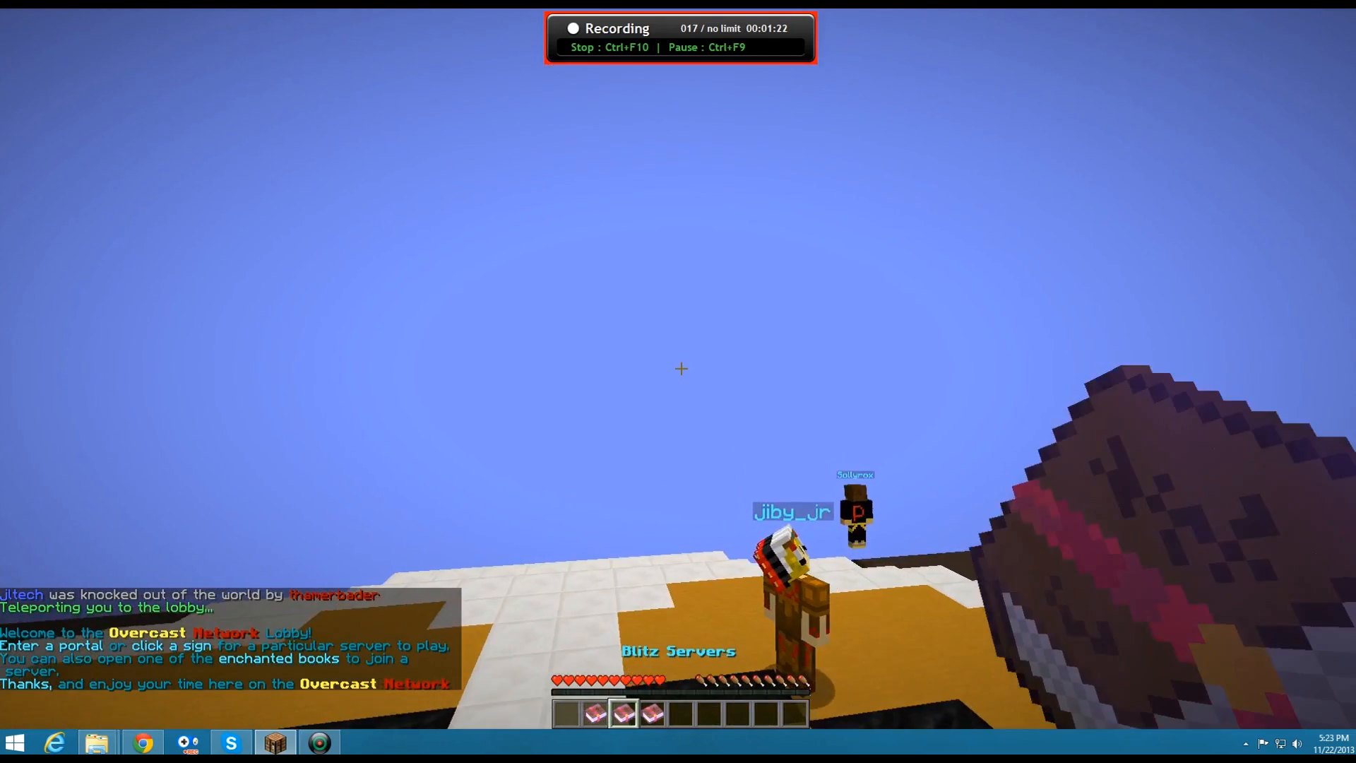
Stop the game recording and check the Video Settings, with render distance at 2 chunks.
key(Escape)
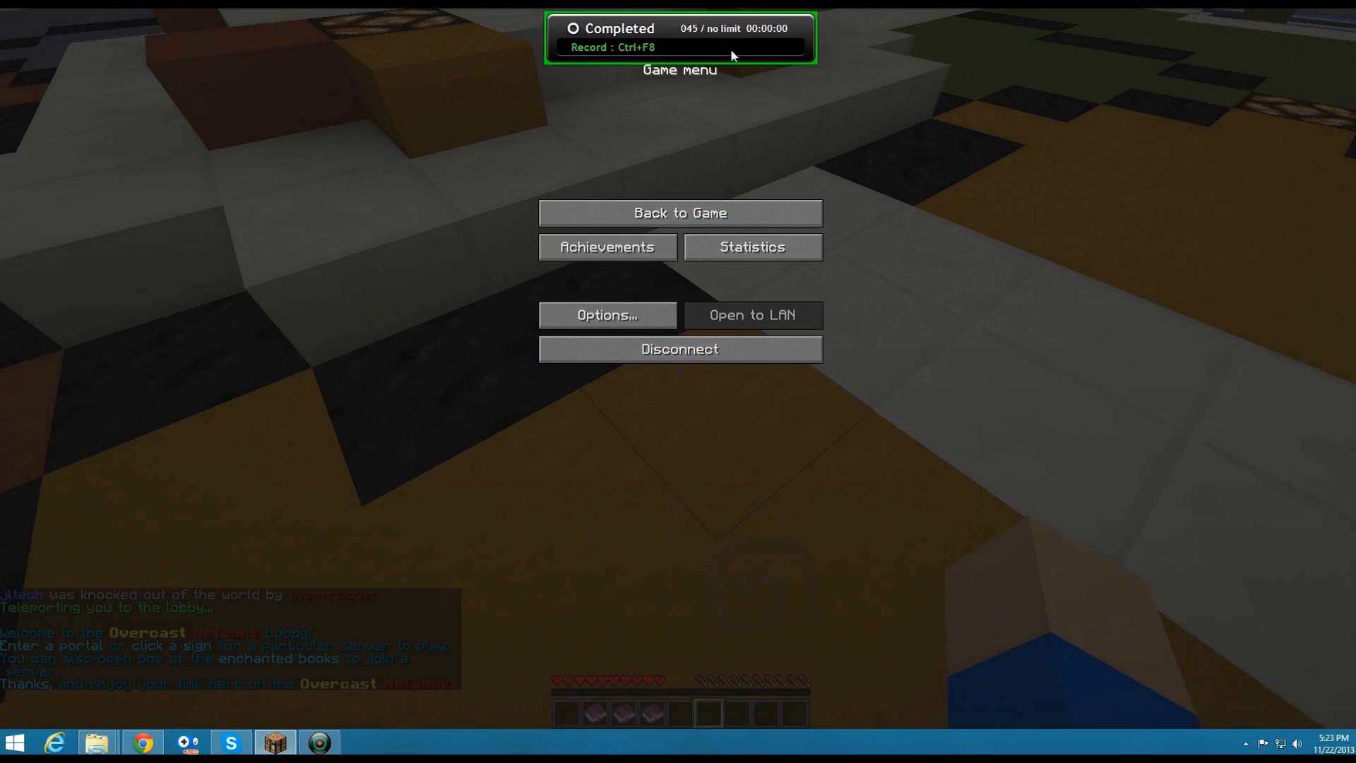
click(679, 212)
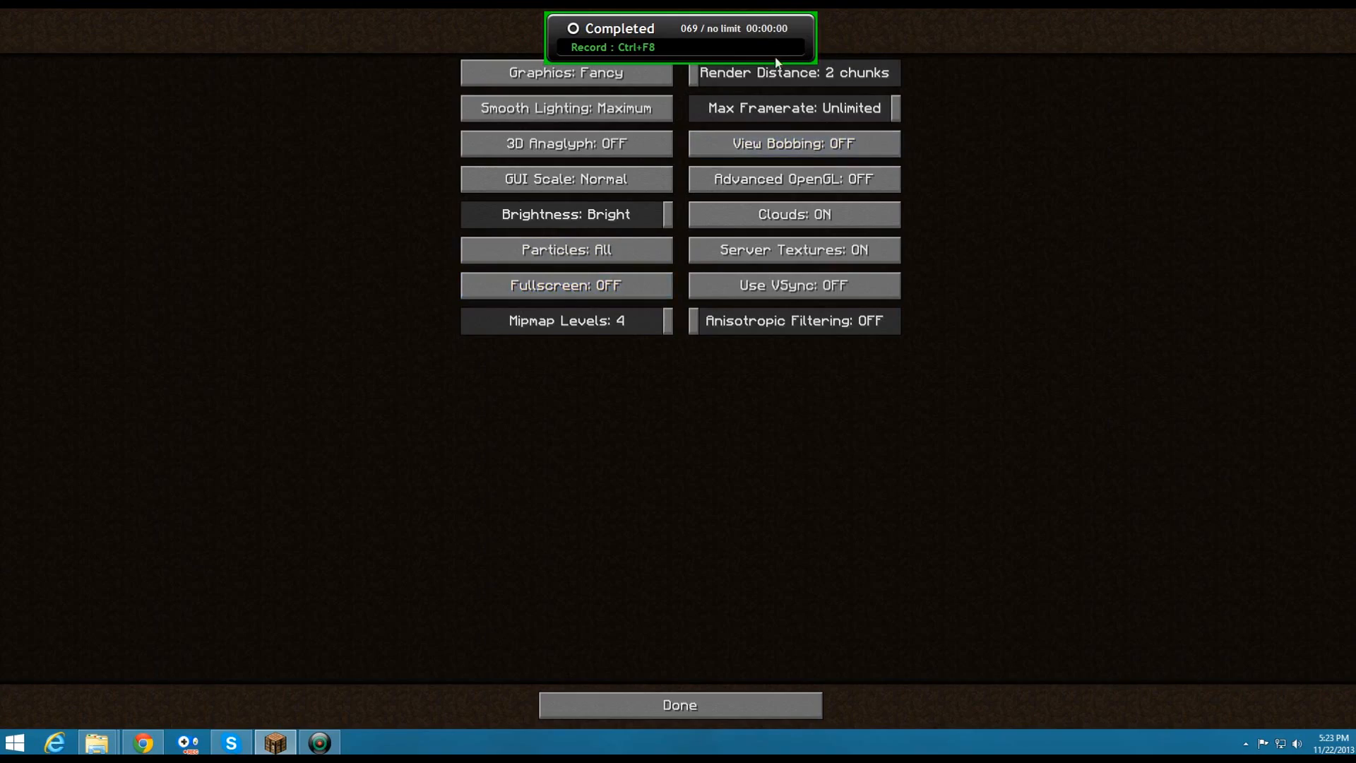
click(679, 705)
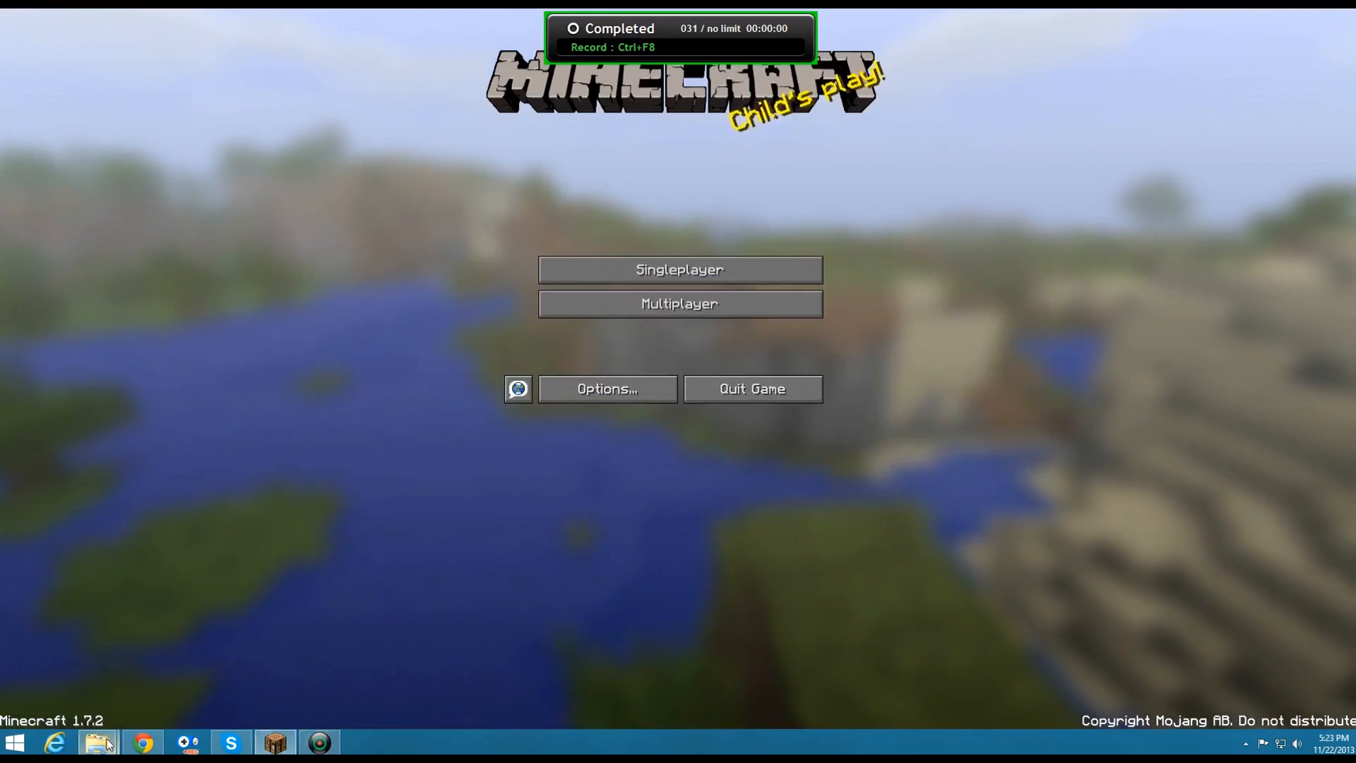
Open the saved Minecraft recording from the taskbar and play it back.
click(97, 742)
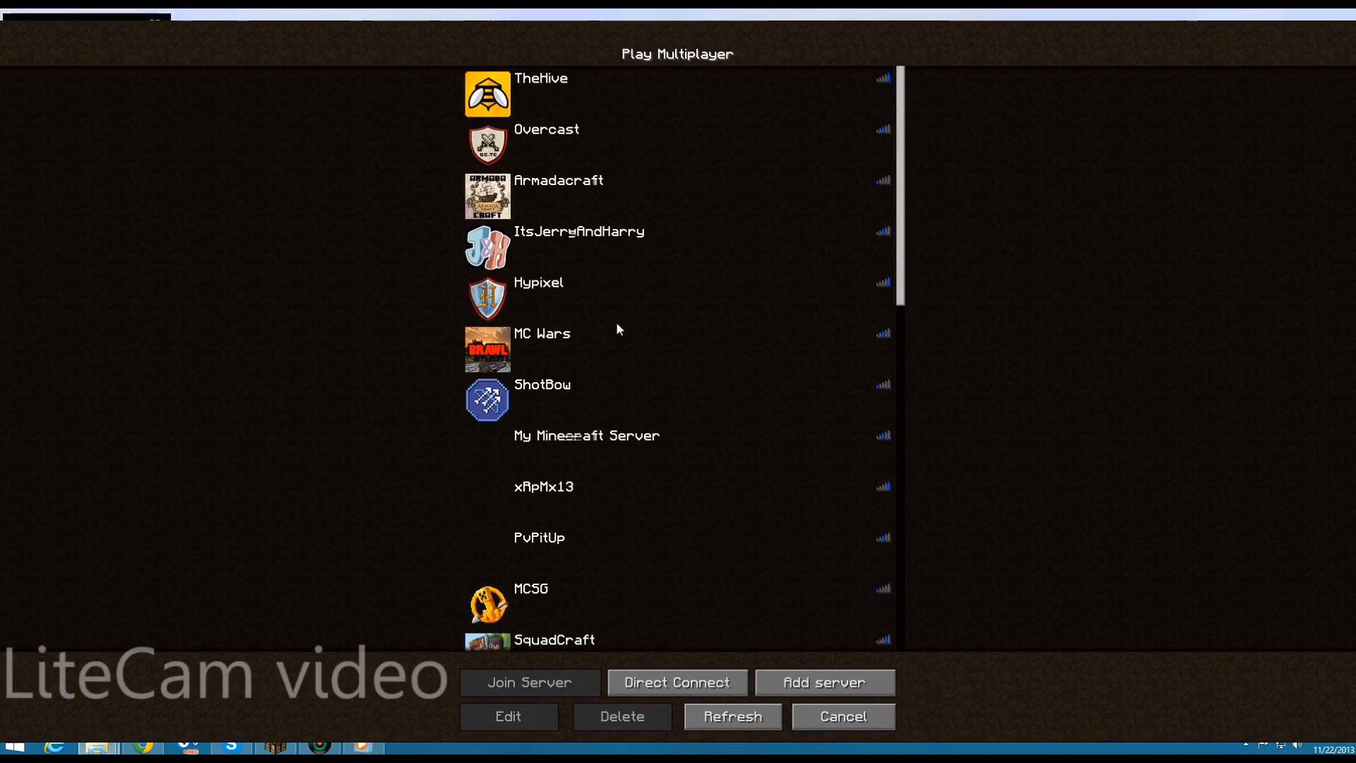
click(529, 682)
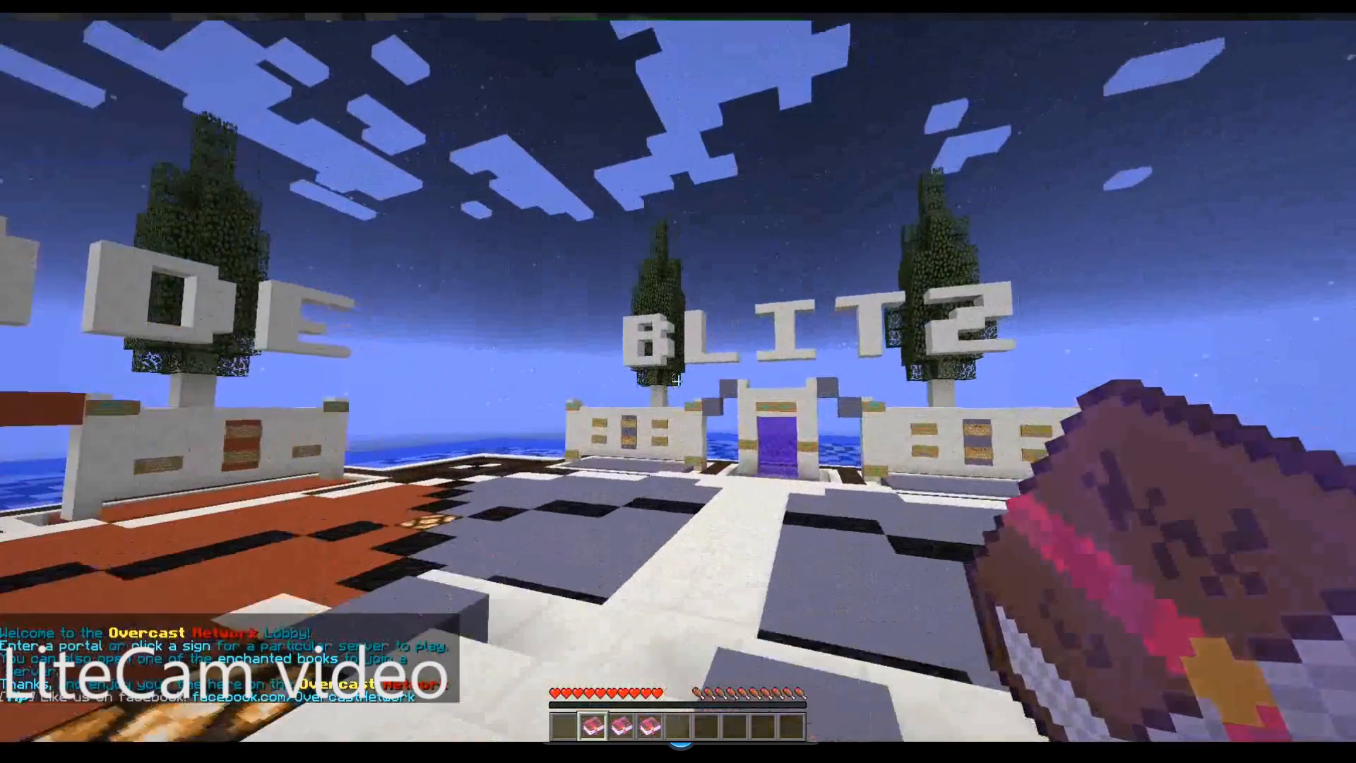
mouse_move(679, 381)
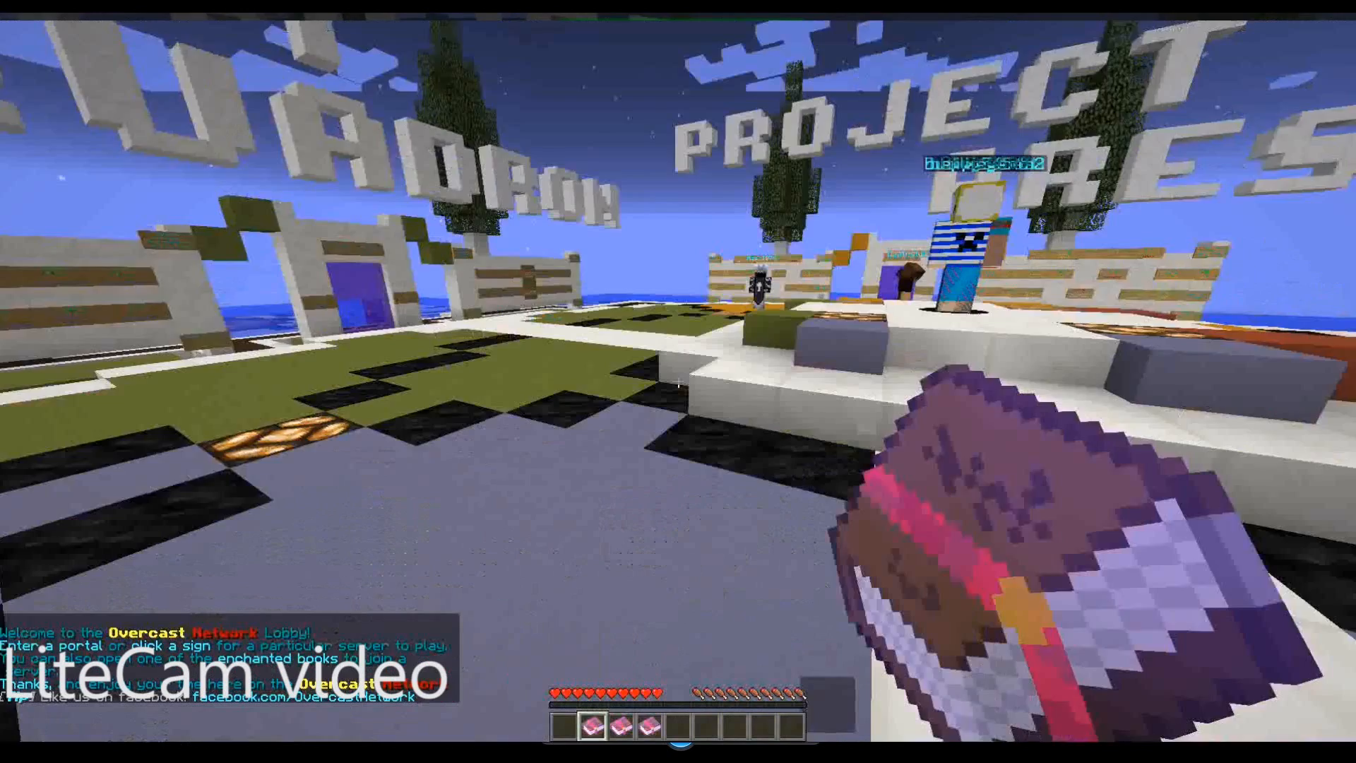